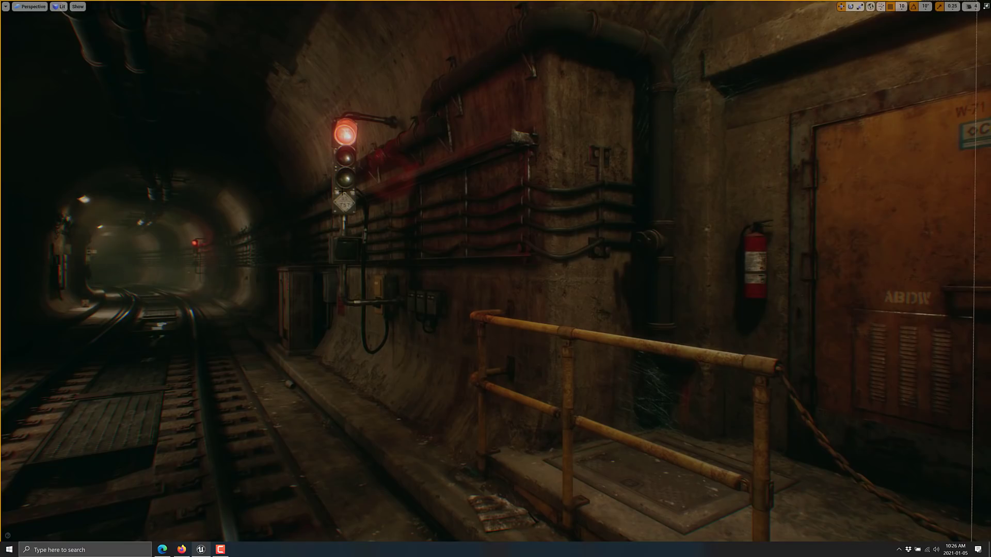
- Exit the immersive viewport and select a tunnel light actor in the subway scene
{"action": "left_click", "coordinate": [30, 6]}
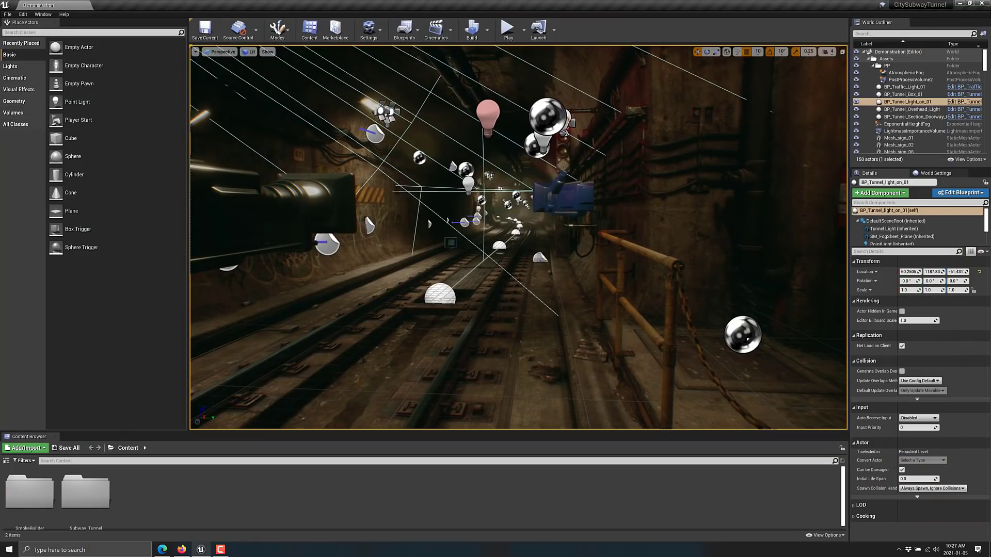
- Browse Content > Subway_Tunnel > Blueprints to view the tunnel blueprint assets
{"action": "left_click", "coordinate": [897, 151]}
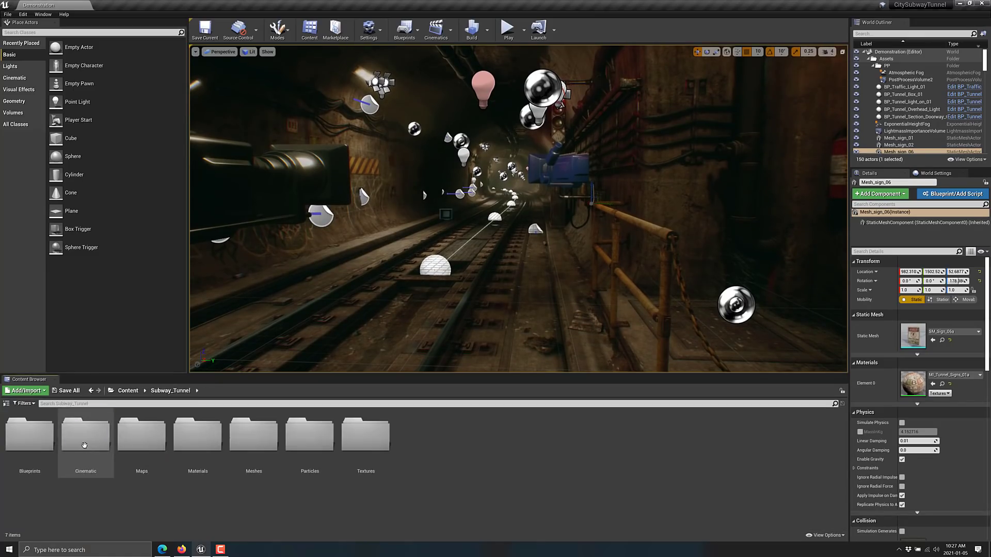
{"action": "double_click", "coordinate": [86, 436]}
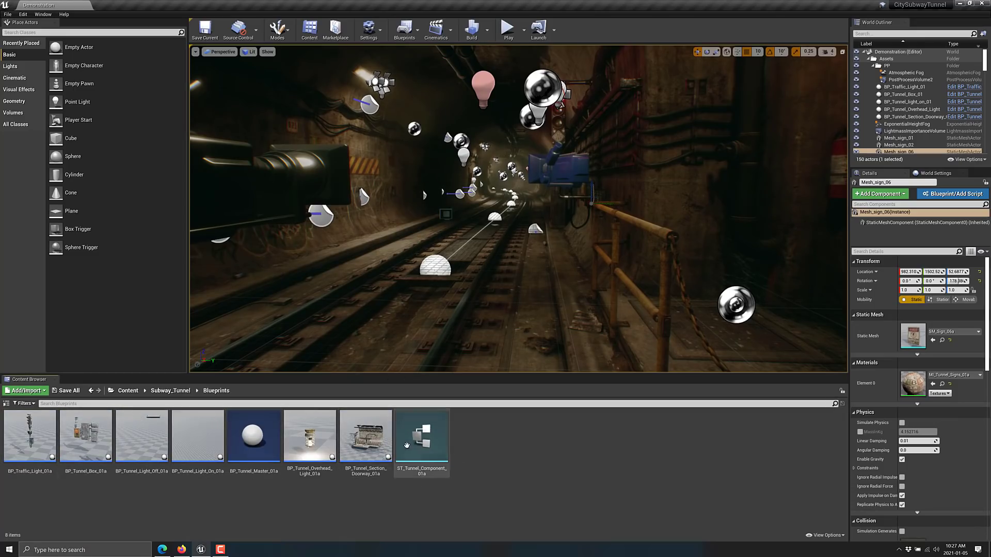
{"action": "left_click", "coordinate": [421, 436]}
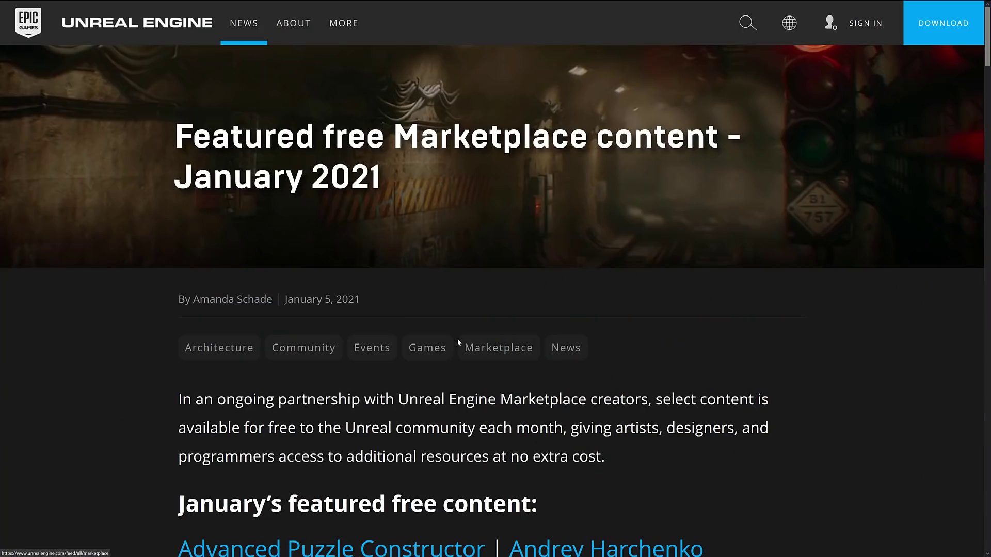
- Scroll the blog post down to the City Subway Tunnel entry and its store page
{"action": "scroll", "scroll_direction": "down", "scroll_amount": 3}
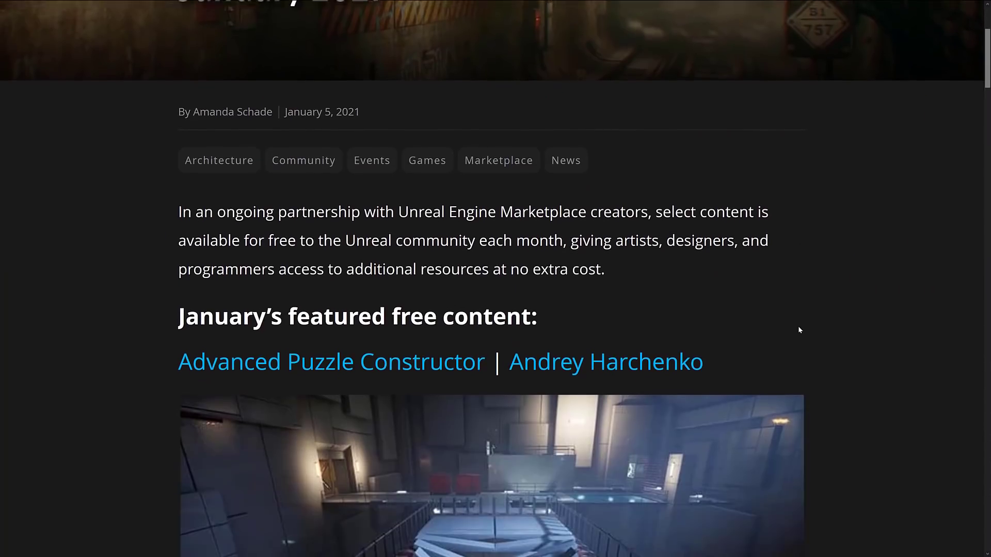
{"action": "scroll", "scroll_direction": "down", "scroll_amount": 3}
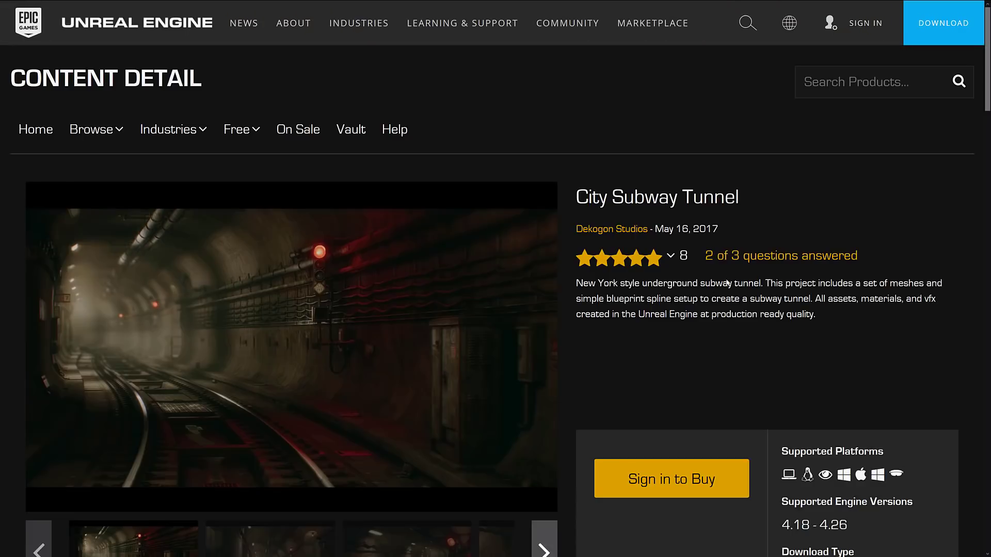
{"action": "scroll", "scroll_direction": "down", "scroll_amount": 3}
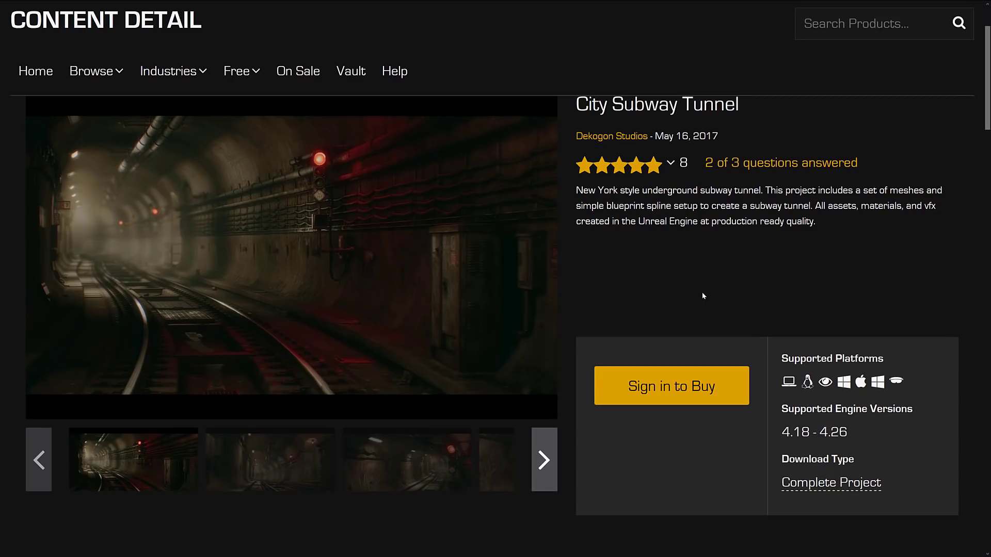
{"action": "mouse_move", "coordinate": [556, 226]}
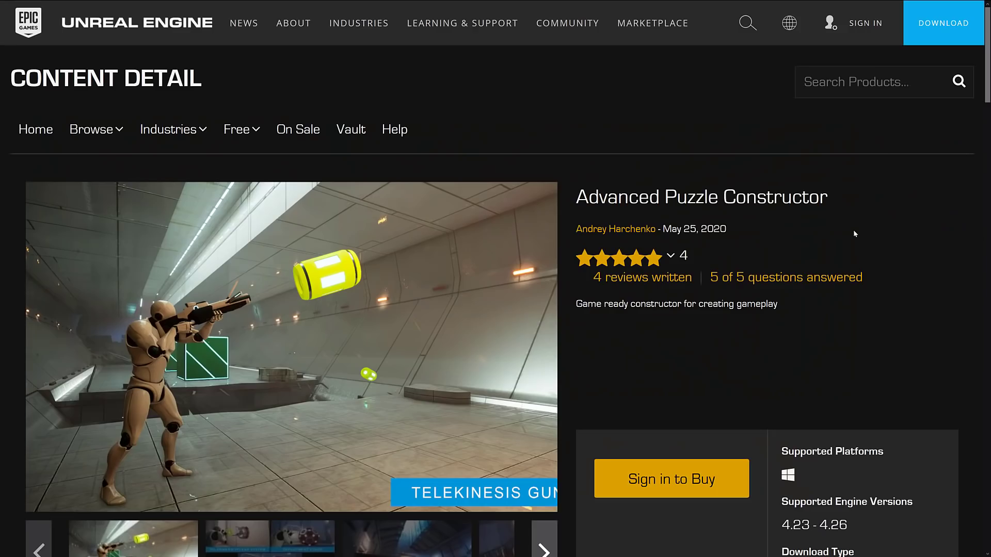
{"action": "mouse_move", "coordinate": [779, 265]}
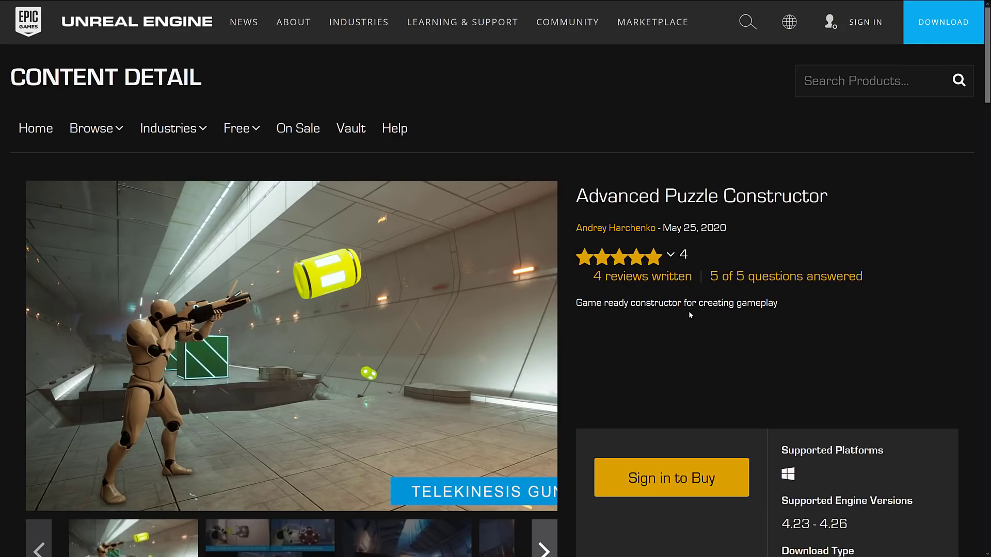
- Select the one-line description and view the telekinesis, lift, box and door gallery images
{"action": "scroll", "scroll_direction": "down", "scroll_amount": 3}
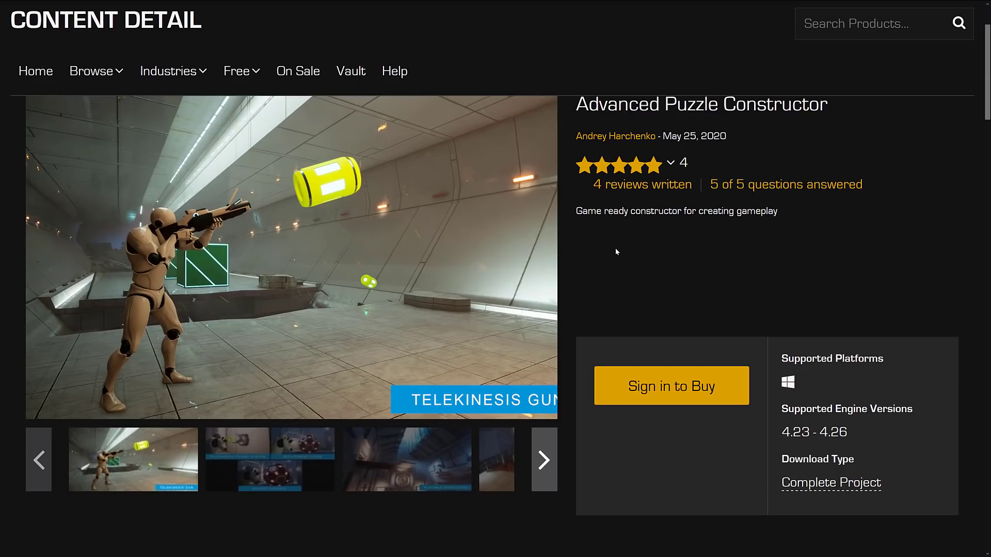
{"action": "triple_click", "coordinate": [675, 211]}
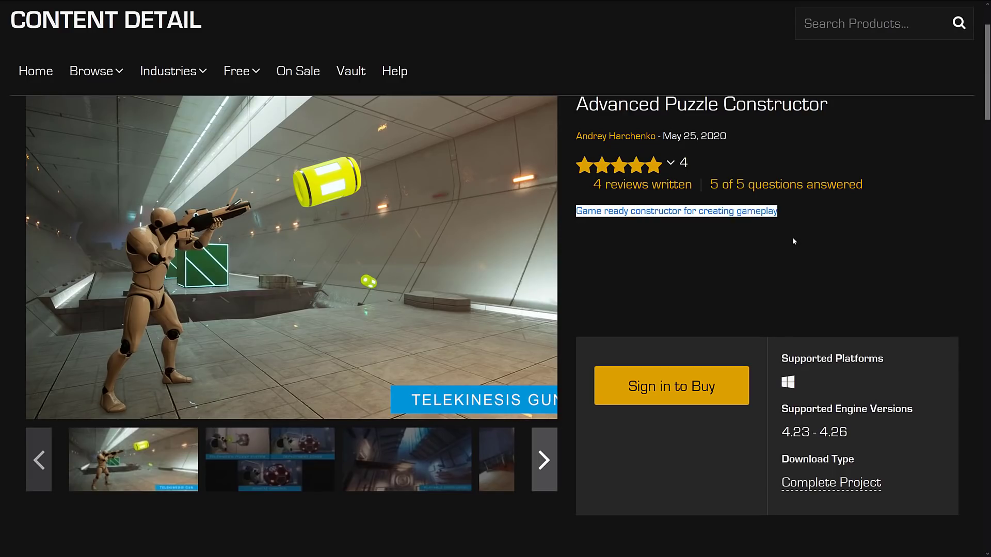
{"action": "left_click", "coordinate": [268, 459]}
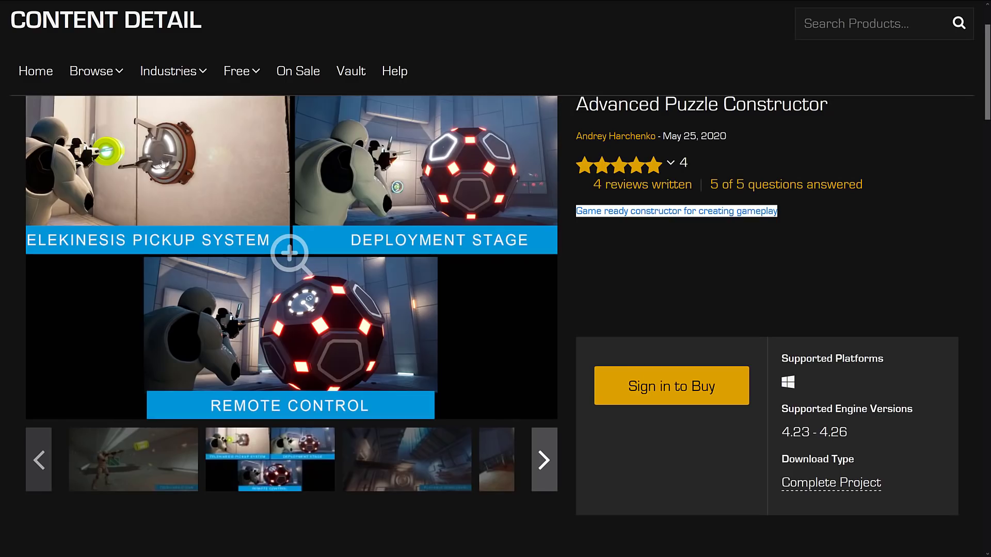
{"action": "mouse_move", "coordinate": [439, 203]}
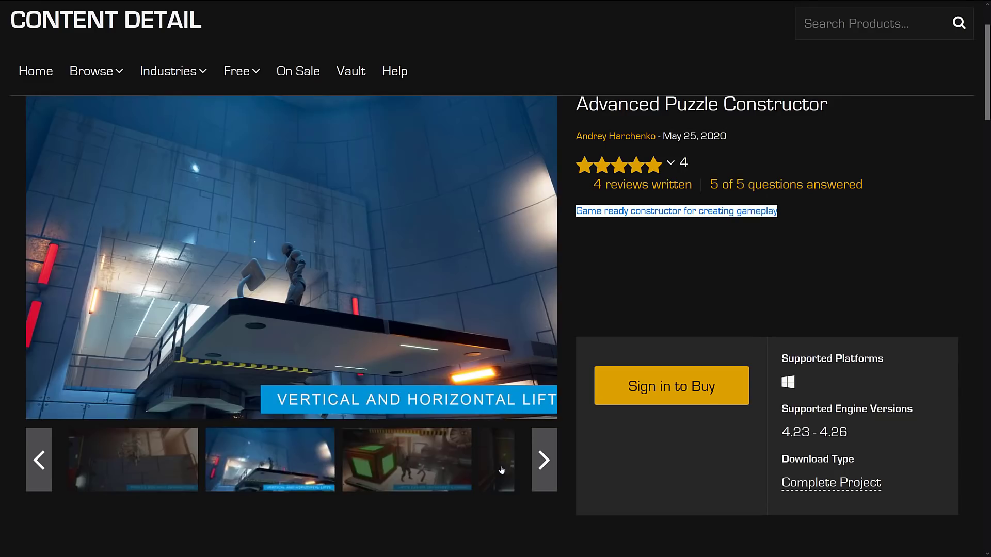
{"action": "mouse_move", "coordinate": [142, 465]}
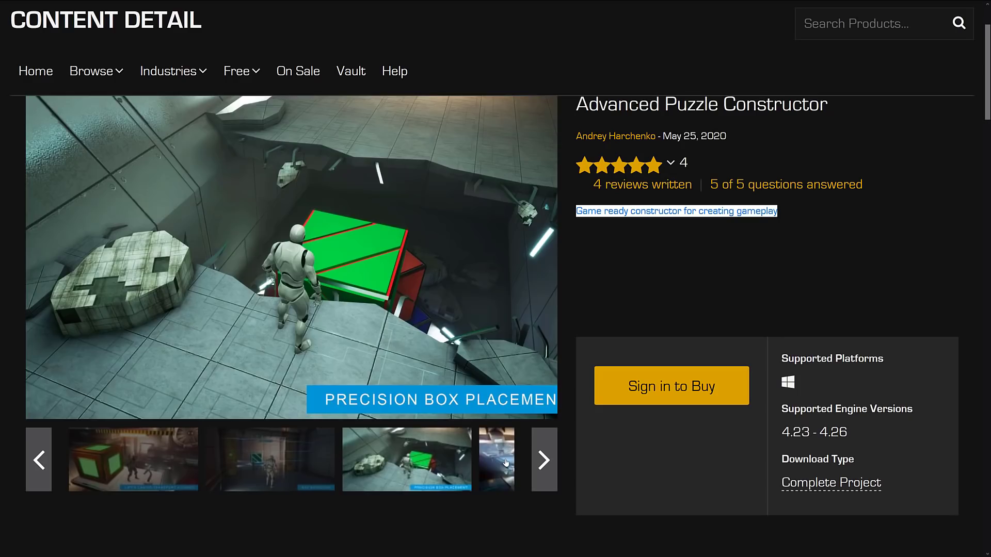
{"action": "left_click", "coordinate": [542, 459]}
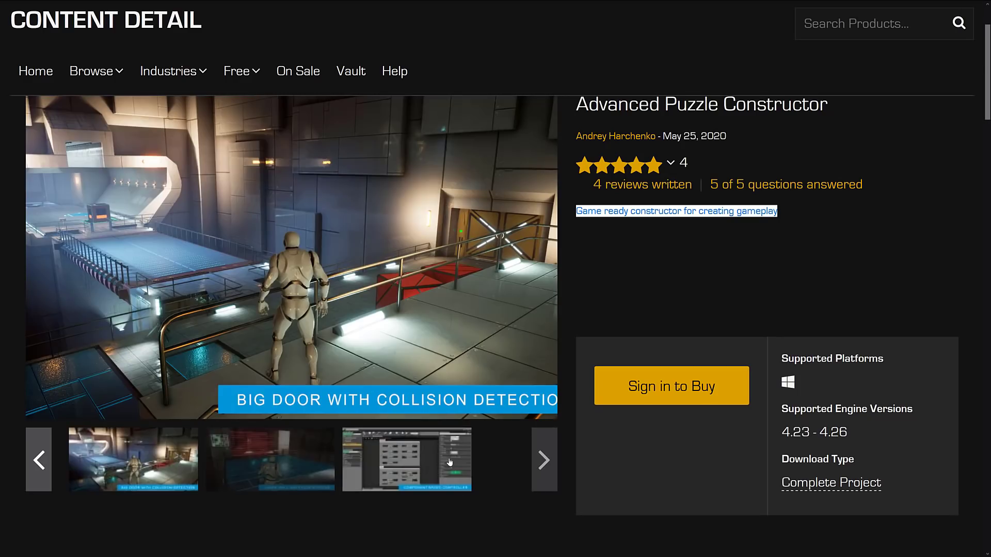
- Scroll to the Description with its trailer, demo, documentation and Discord links
{"action": "scroll", "scroll_direction": "down", "scroll_amount": 3}
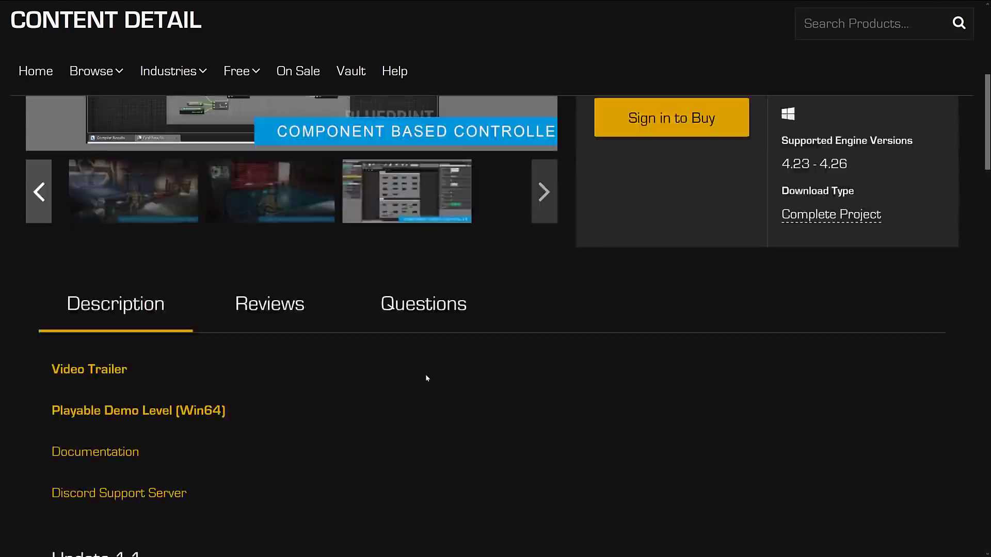
{"action": "scroll", "scroll_direction": "down", "scroll_amount": 3}
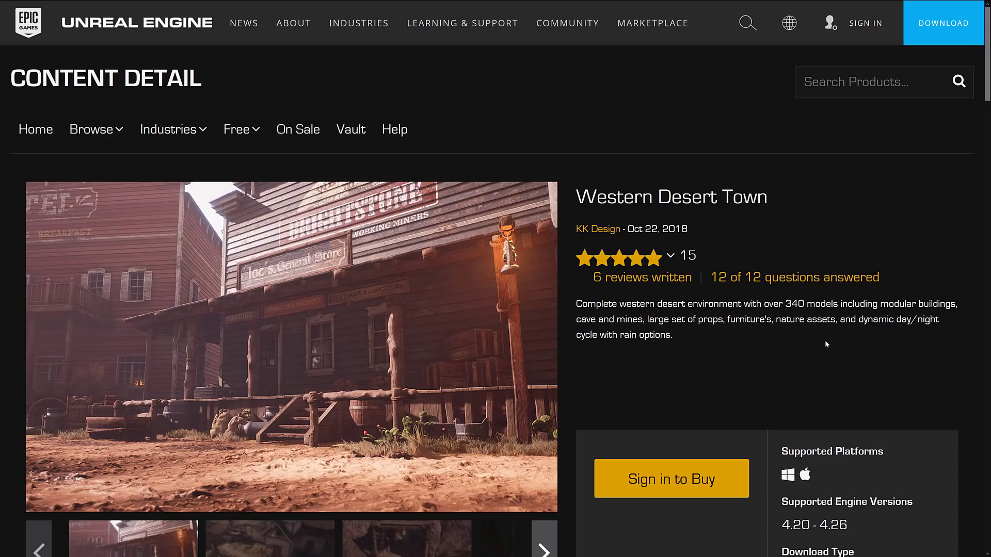
{"action": "mouse_move", "coordinate": [762, 337]}
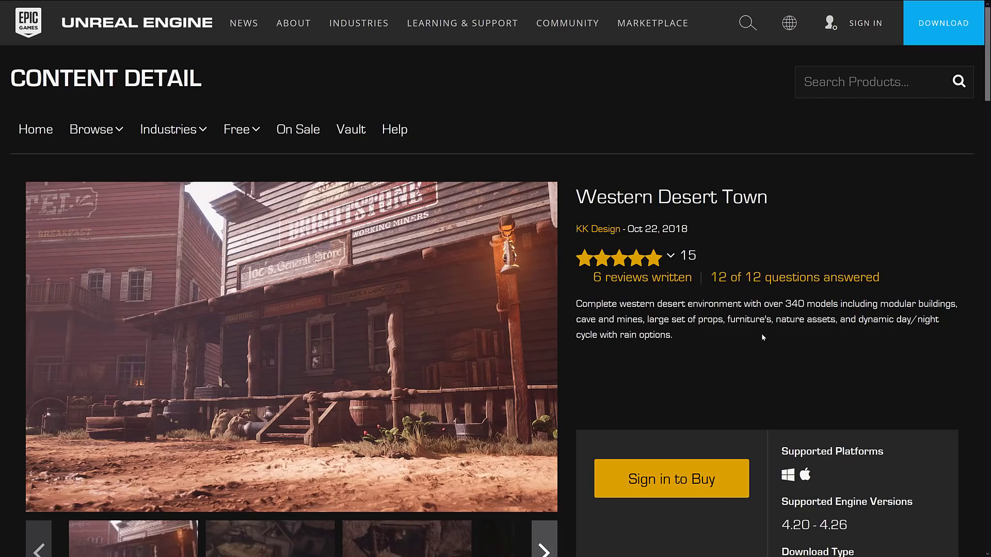
- View the Western Desert Town gallery: town exteriors, barrels and crates, building parts, interior furniture
{"action": "scroll", "scroll_direction": "down", "scroll_amount": 3}
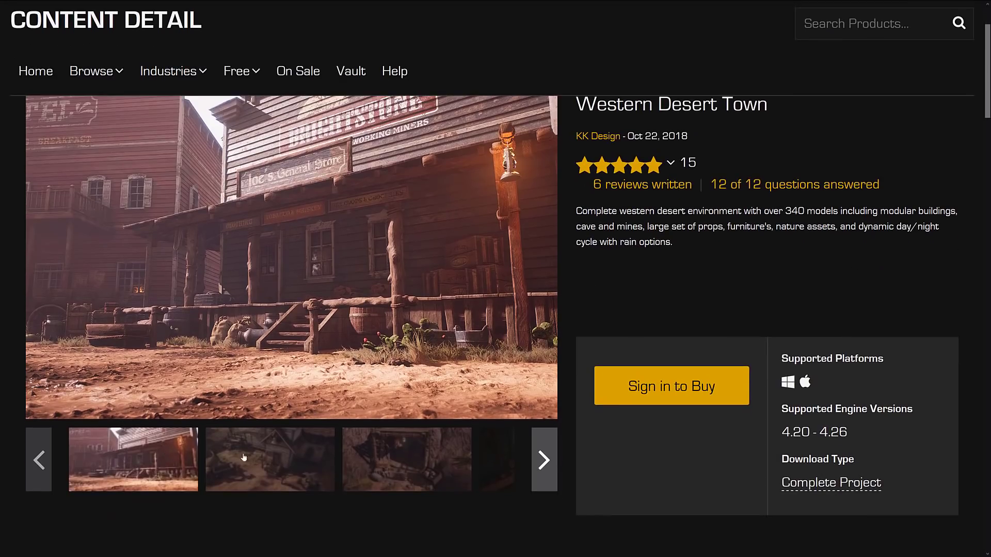
{"action": "left_click", "coordinate": [270, 459]}
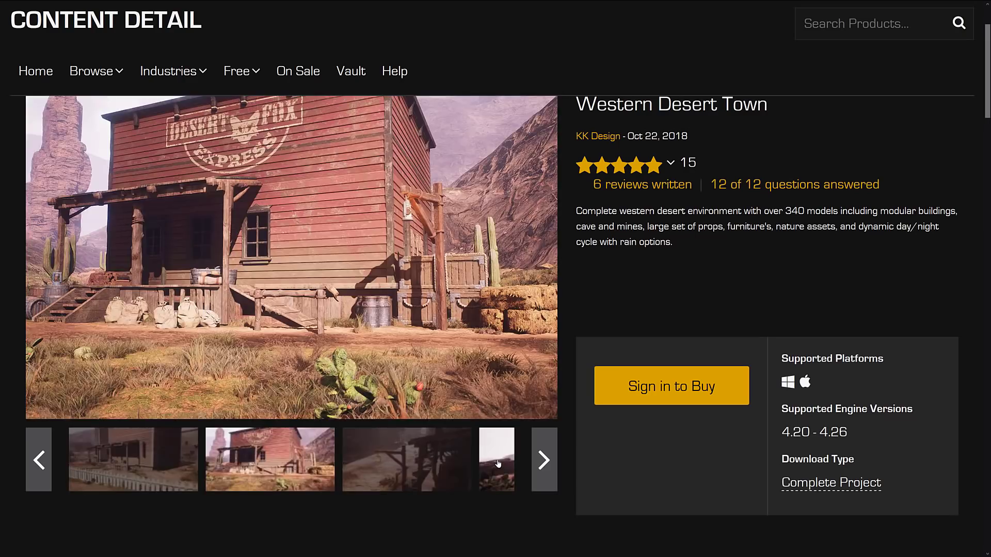
{"action": "left_click", "coordinate": [497, 459]}
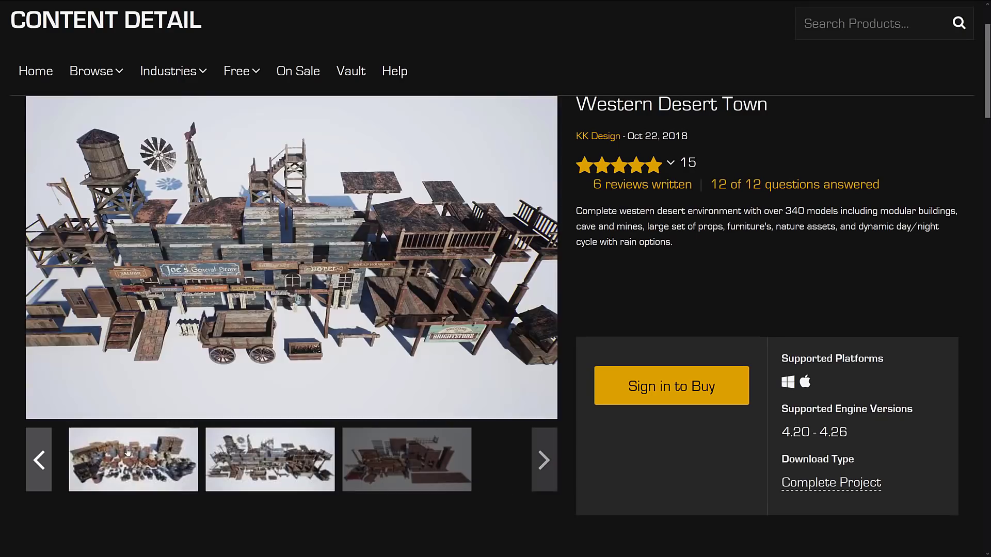
{"action": "left_click", "coordinate": [542, 460]}
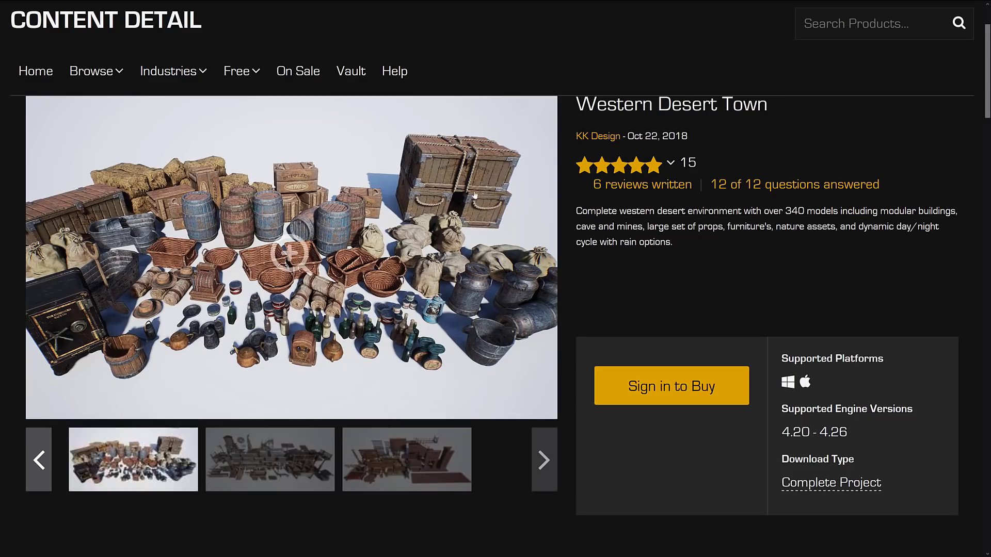
{"action": "left_click", "coordinate": [270, 458]}
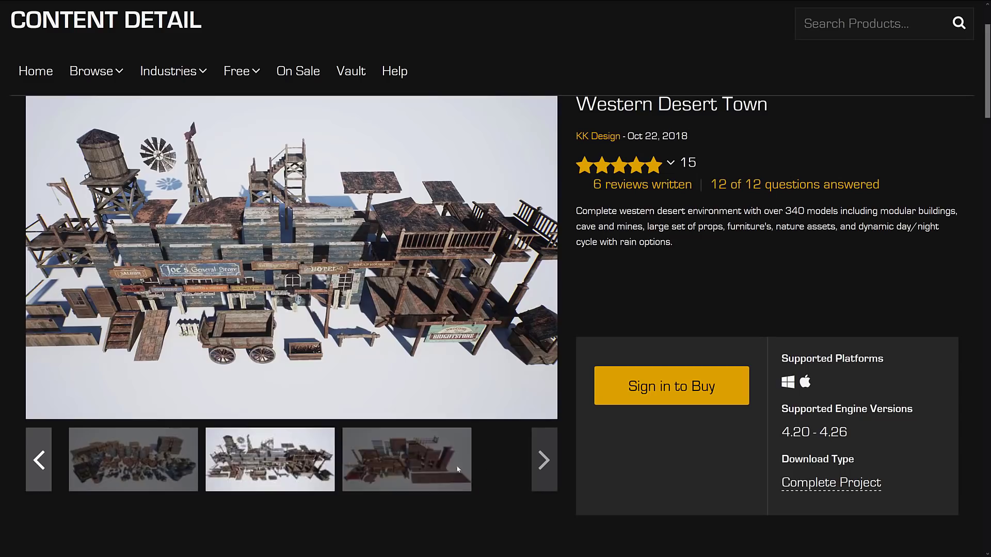
{"action": "left_click", "coordinate": [407, 460]}
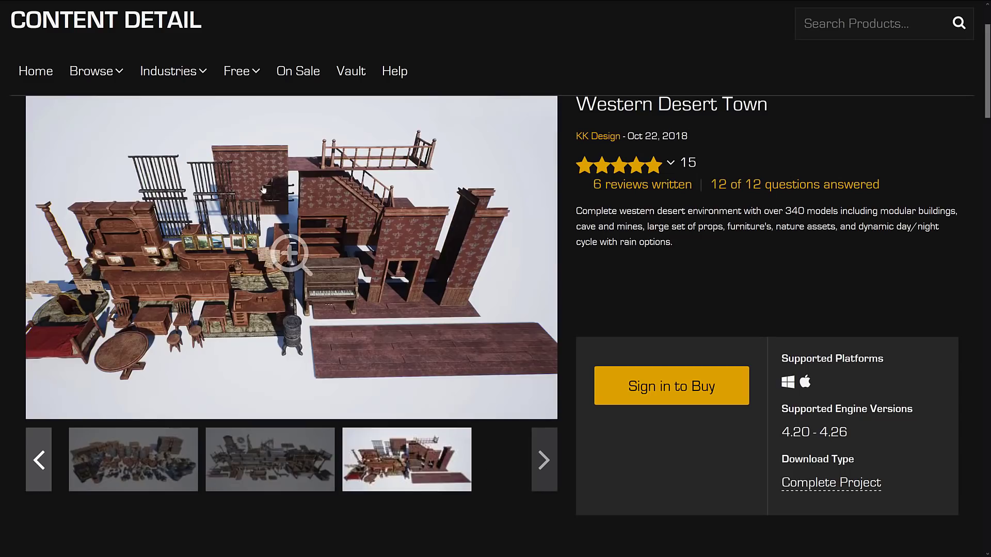
{"action": "mouse_move", "coordinate": [449, 314]}
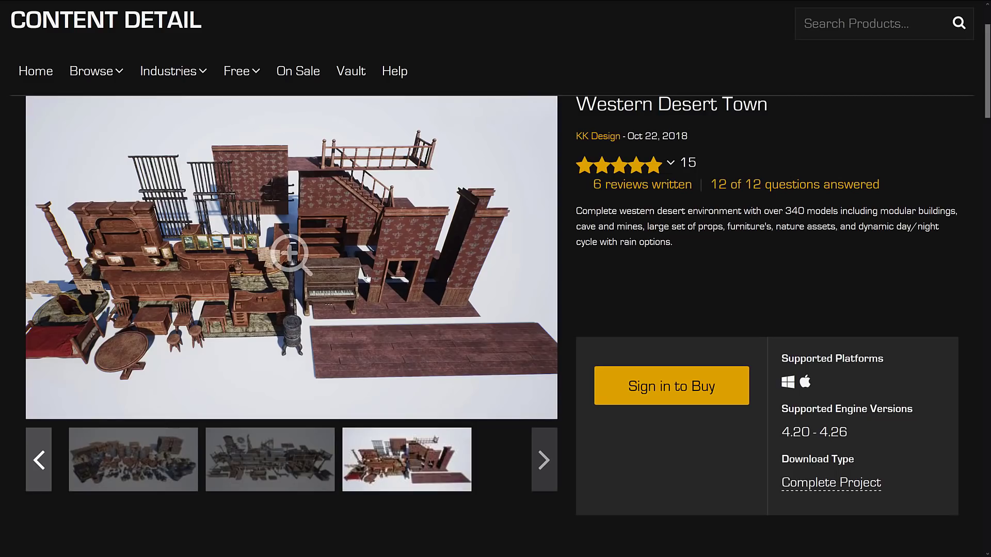
{"action": "mouse_move", "coordinate": [630, 199]}
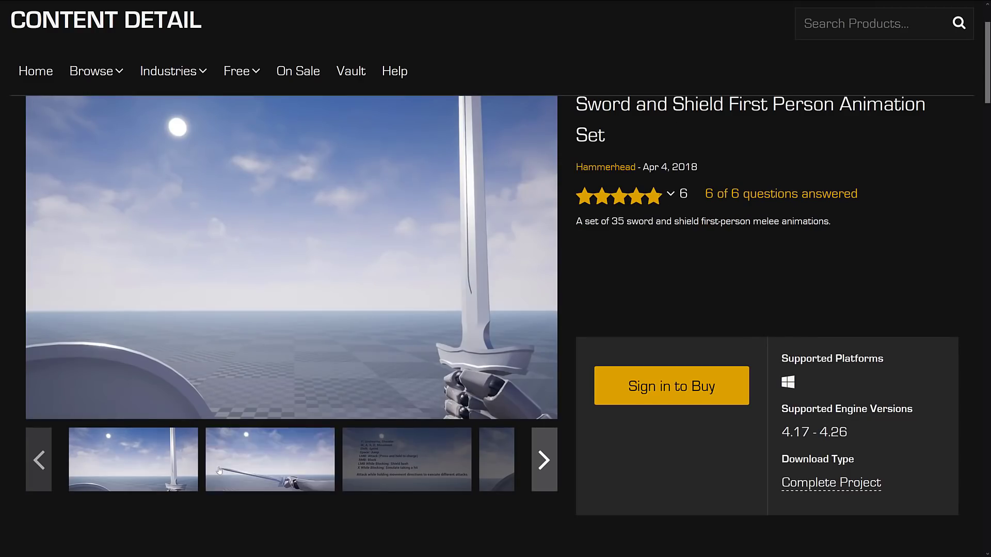
- View the sword thrust, demo controls and shield blocking preview images
{"action": "left_click", "coordinate": [270, 460]}
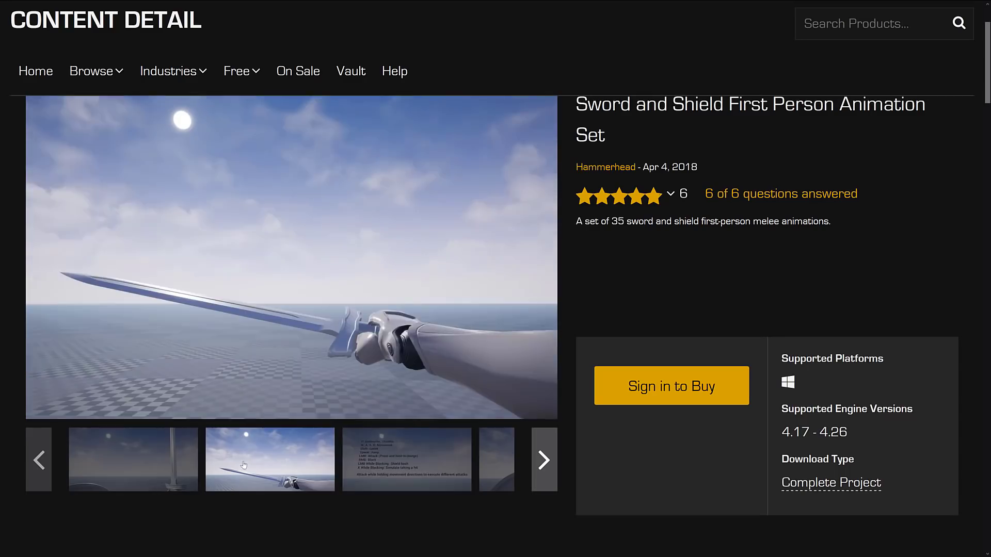
{"action": "left_click", "coordinate": [270, 460]}
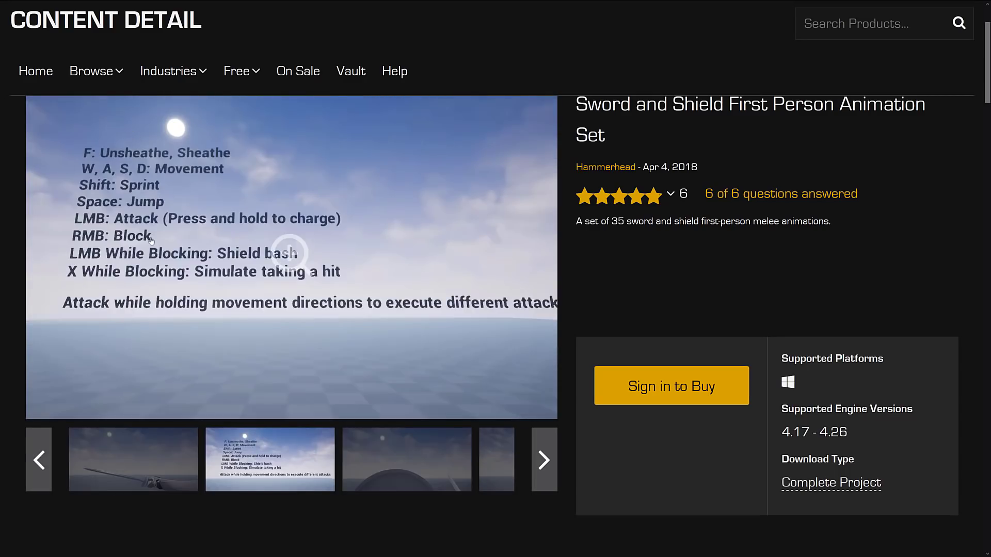
{"action": "mouse_move", "coordinate": [367, 257]}
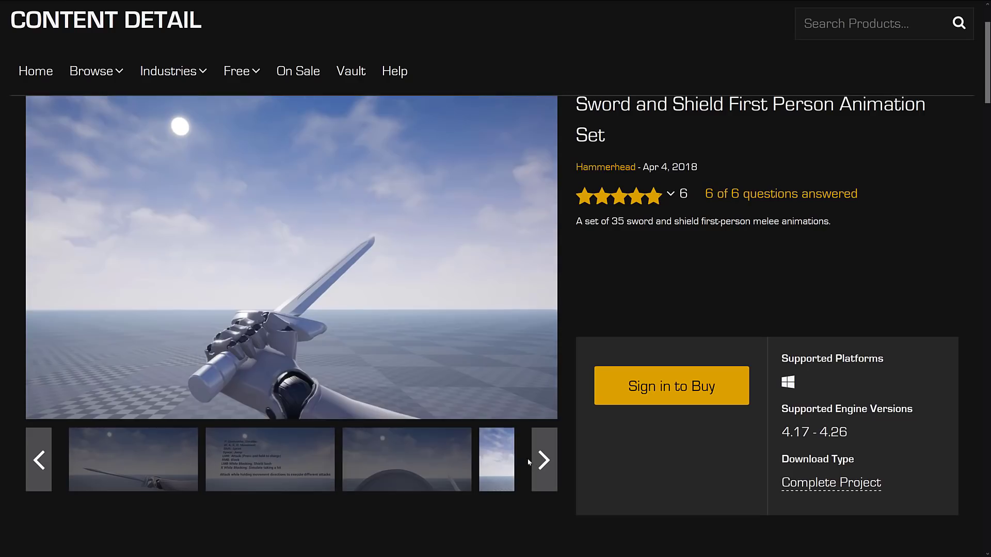
{"action": "left_click", "coordinate": [542, 459]}
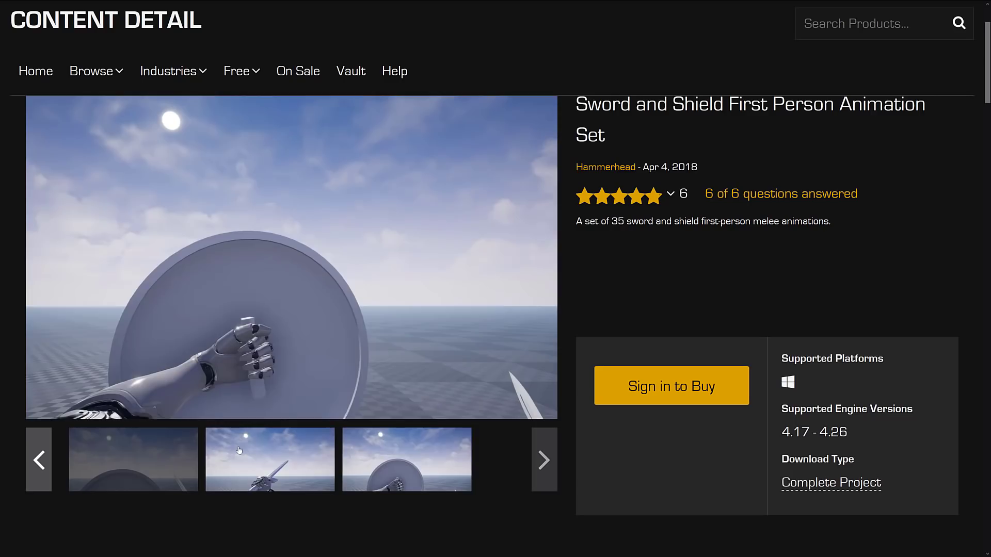
- Scroll to the Description and select a line of the animation list
{"action": "scroll", "scroll_direction": "down", "scroll_amount": 3}
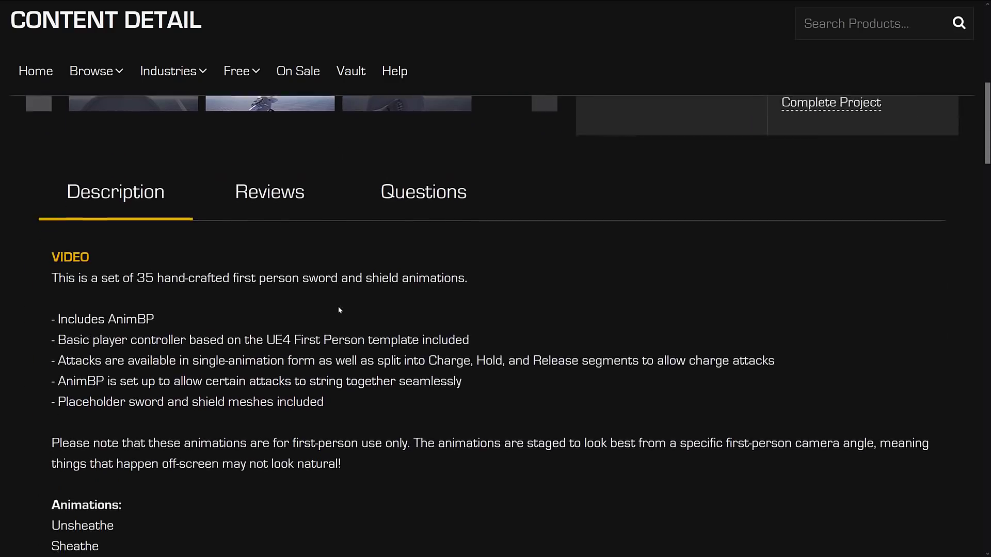
{"action": "scroll", "scroll_direction": "down", "scroll_amount": 3}
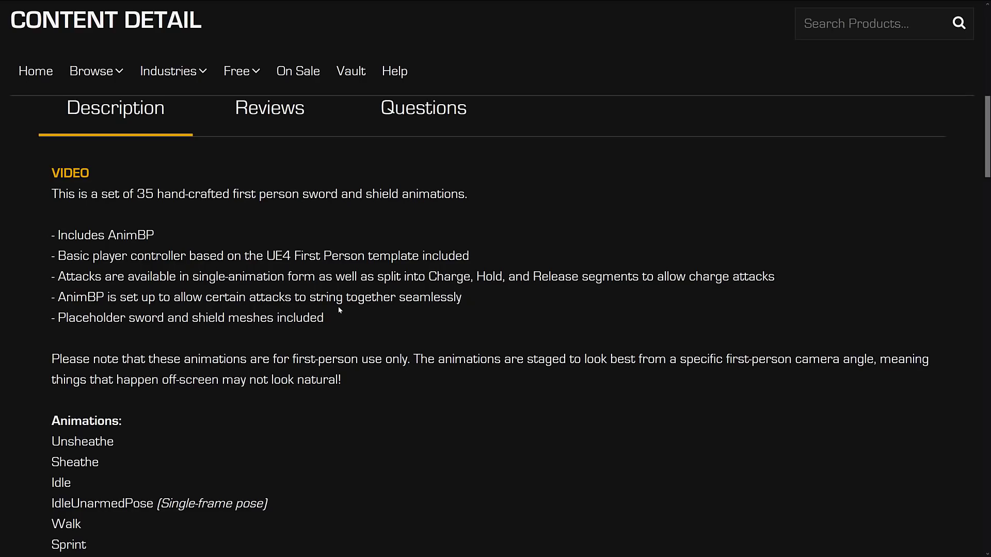
{"action": "mouse_move", "coordinate": [385, 355]}
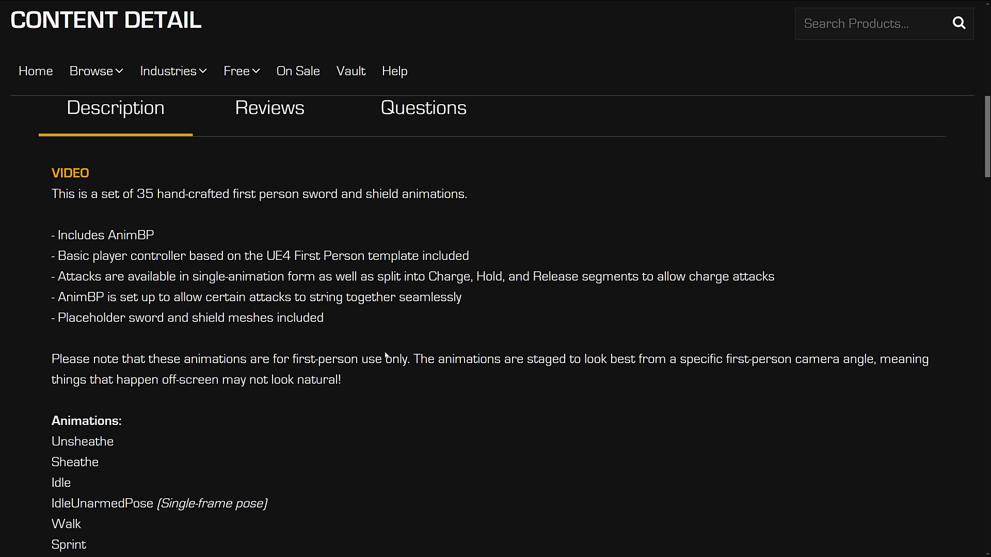
{"action": "left_click_drag", "start_coordinate": [95, 318], "coordinate": [323, 318]}
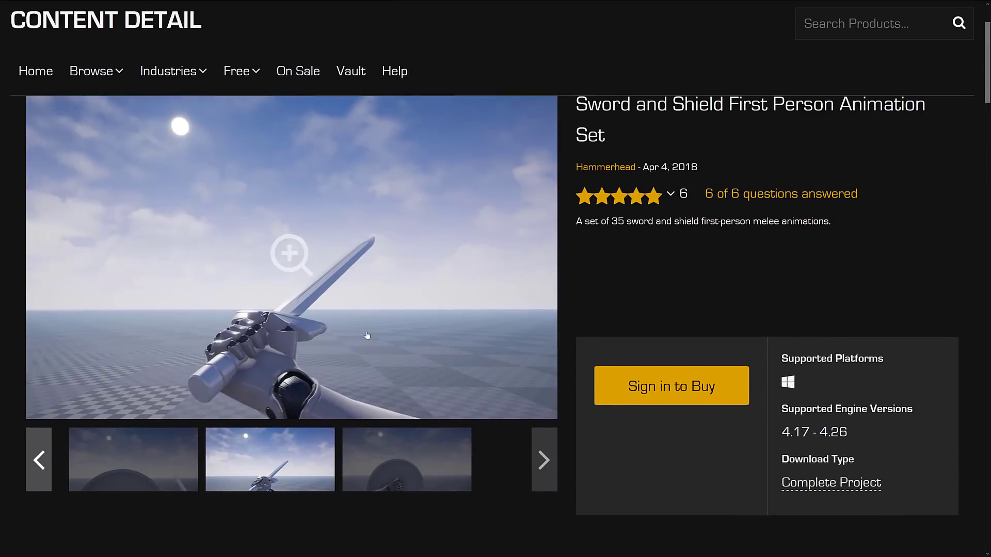
{"action": "mouse_move", "coordinate": [238, 384]}
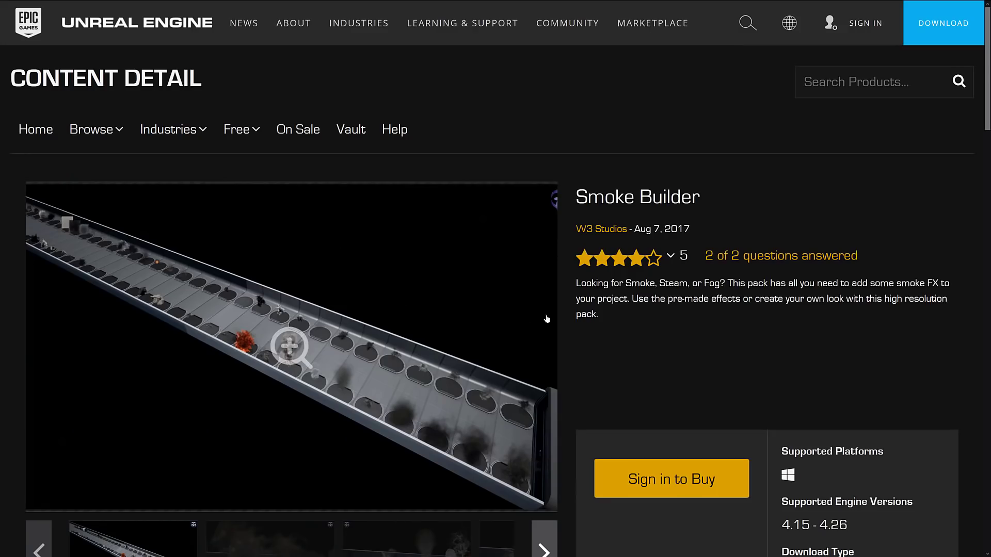
{"action": "mouse_move", "coordinate": [653, 345]}
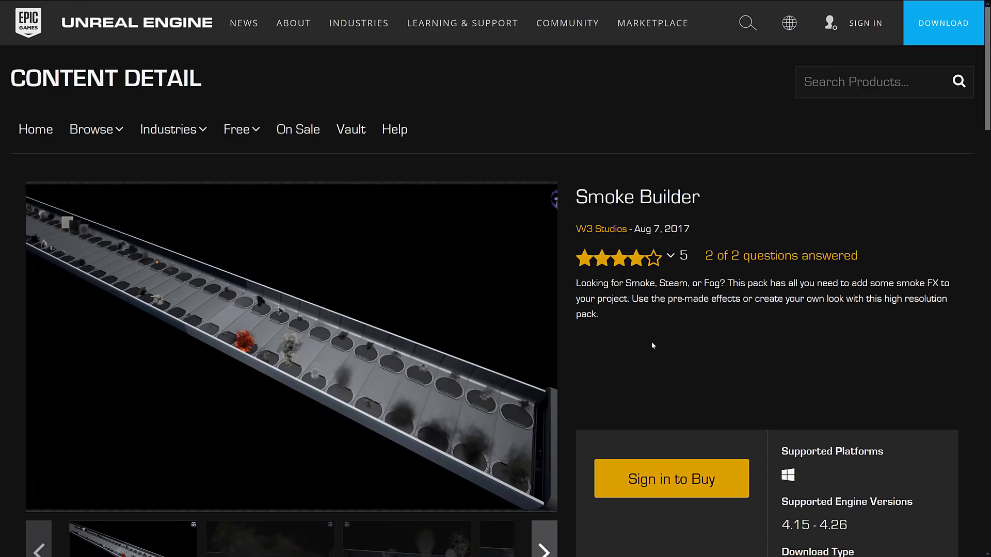
{"action": "mouse_move", "coordinate": [760, 368]}
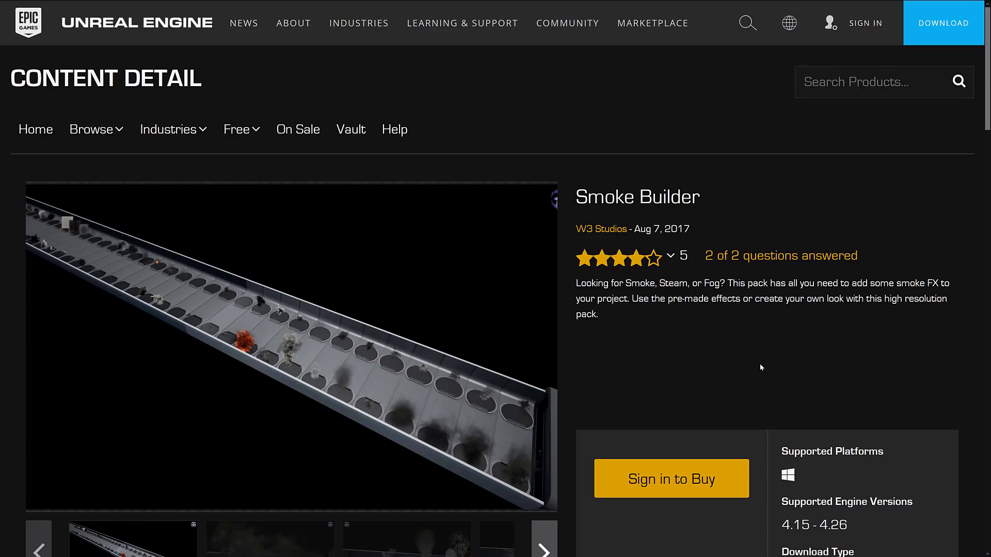
- View more Smoke Builder previews and scroll through its description, technical details and tags
{"action": "scroll", "scroll_direction": "down", "scroll_amount": 3}
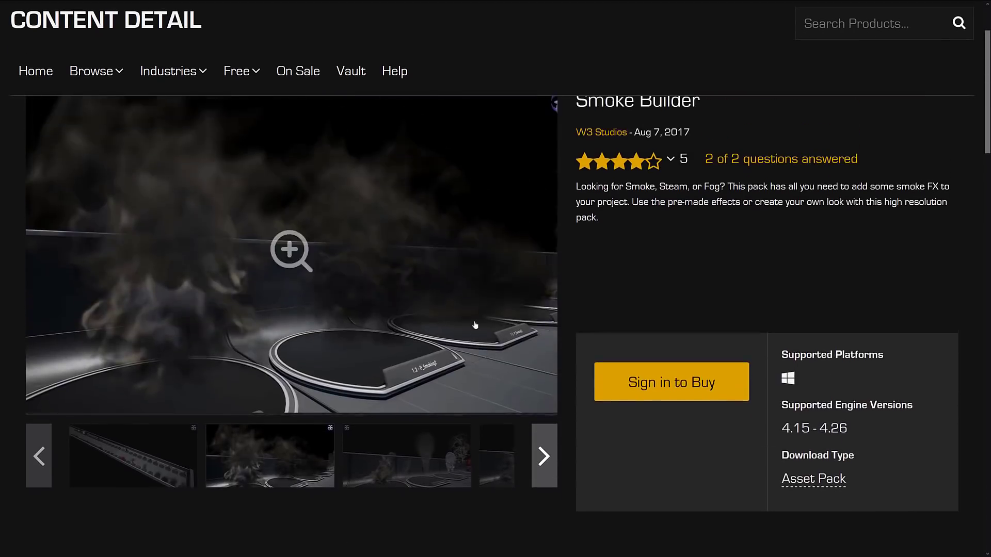
{"action": "left_click", "coordinate": [406, 460]}
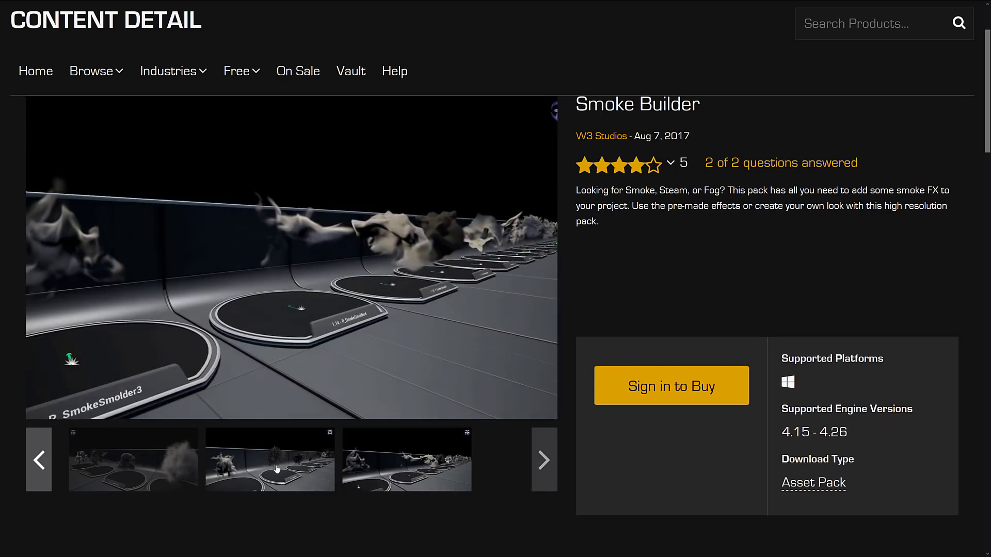
{"action": "scroll", "scroll_direction": "down", "scroll_amount": 3}
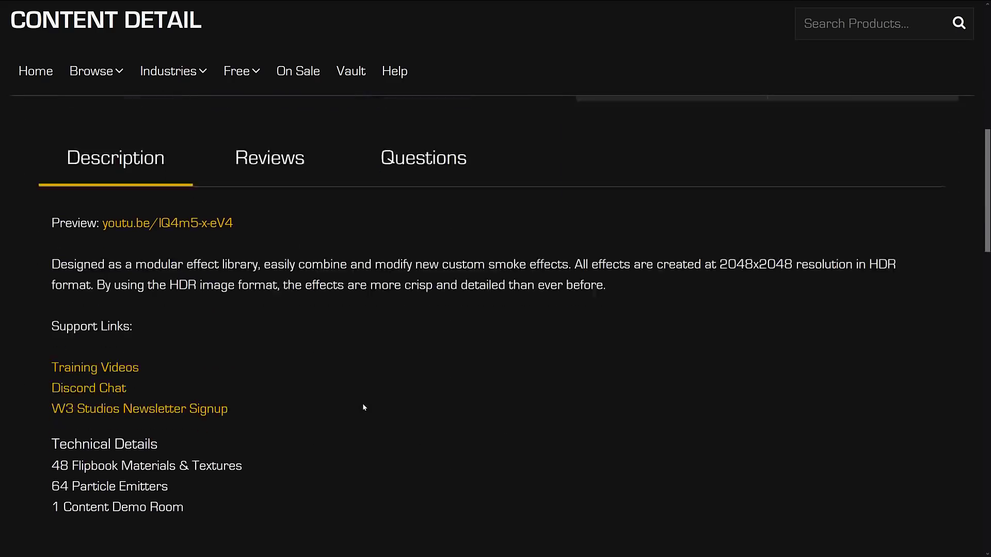
{"action": "scroll", "scroll_direction": "down", "scroll_amount": 3}
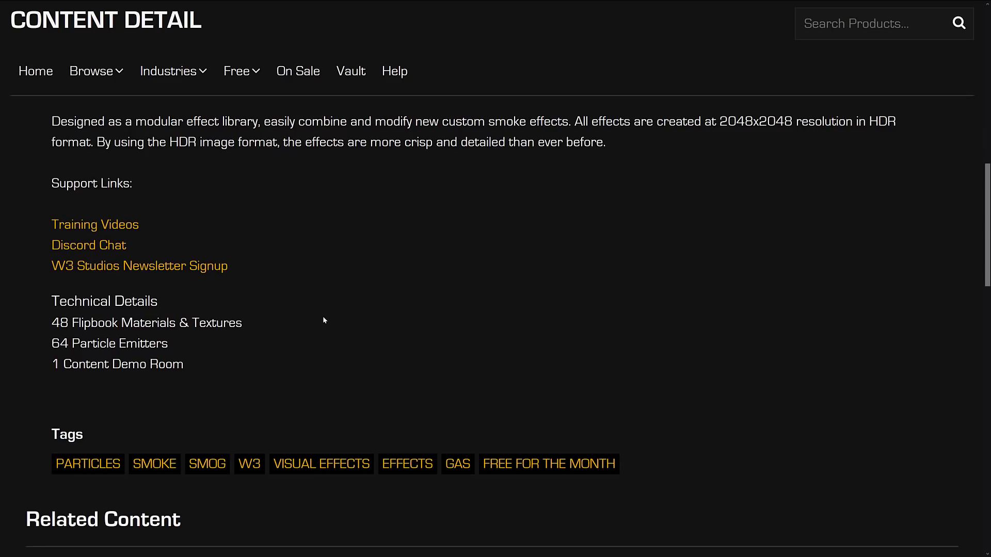
{"action": "left_click", "coordinate": [242, 323]}
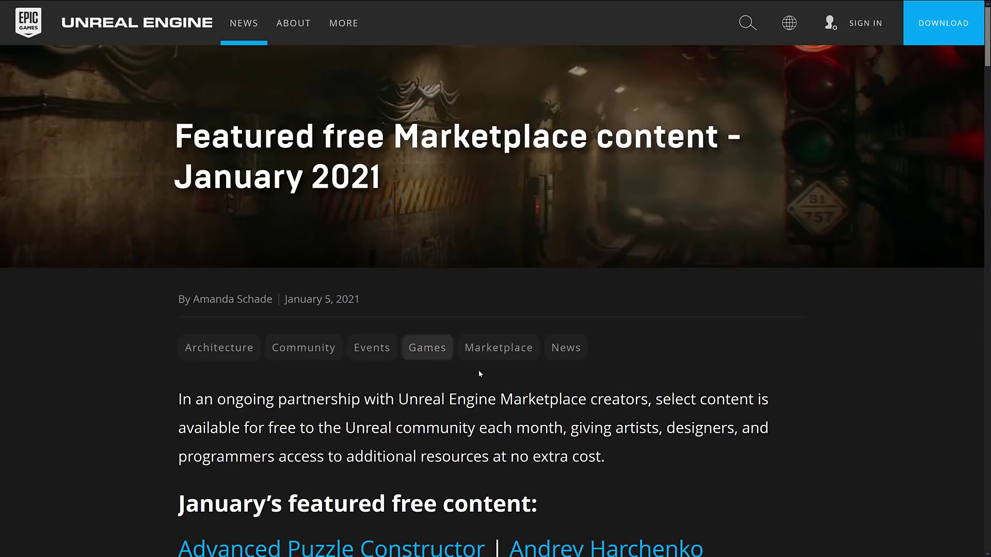
- Scroll the article through all five featured free packs to its end
{"action": "scroll", "scroll_direction": "down", "scroll_amount": 3}
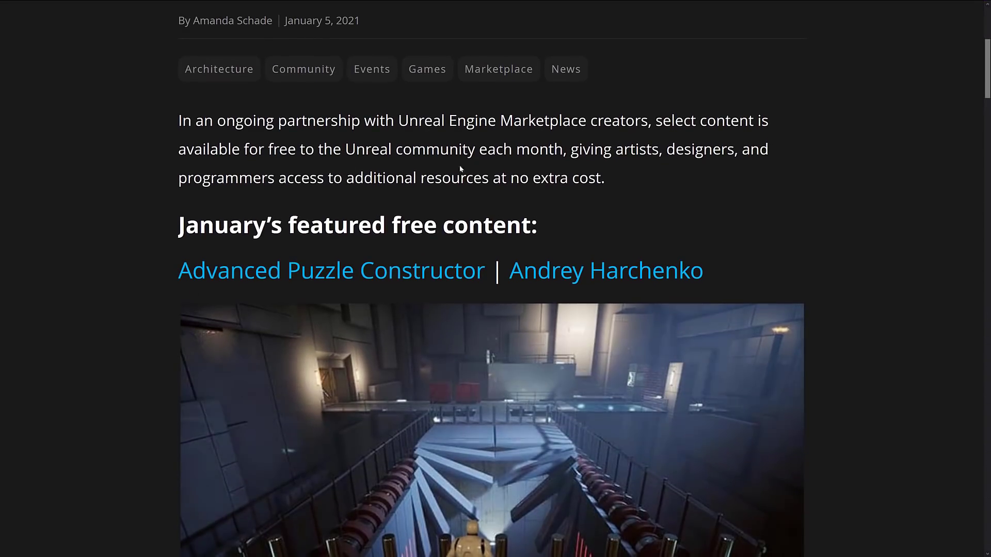
{"action": "mouse_move", "coordinate": [728, 187]}
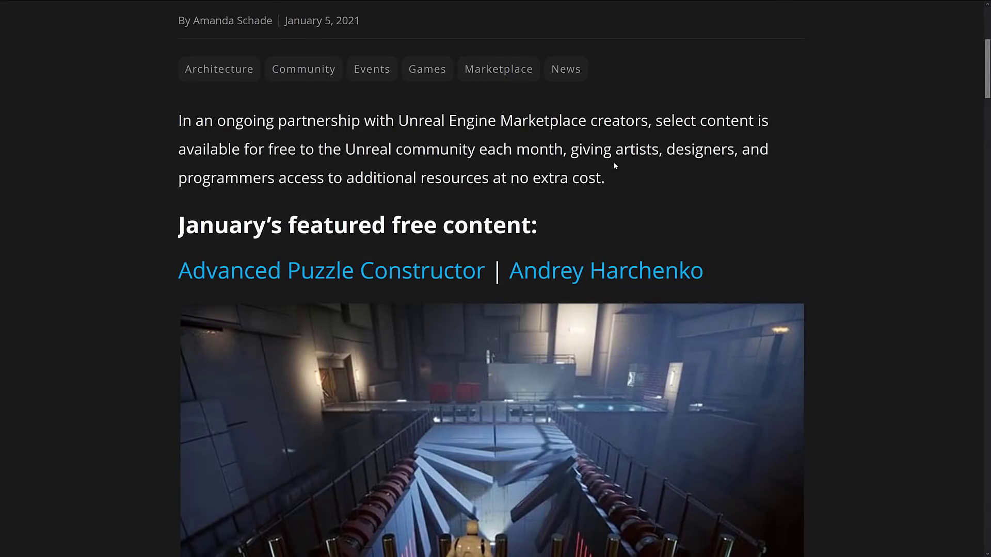
{"action": "mouse_move", "coordinate": [559, 217]}
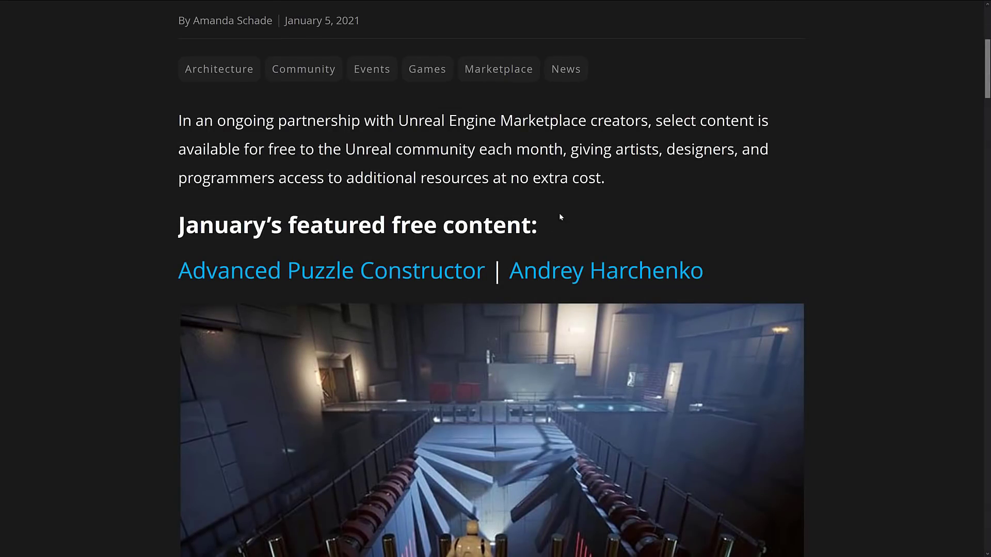
{"action": "scroll", "scroll_direction": "down", "scroll_amount": 3}
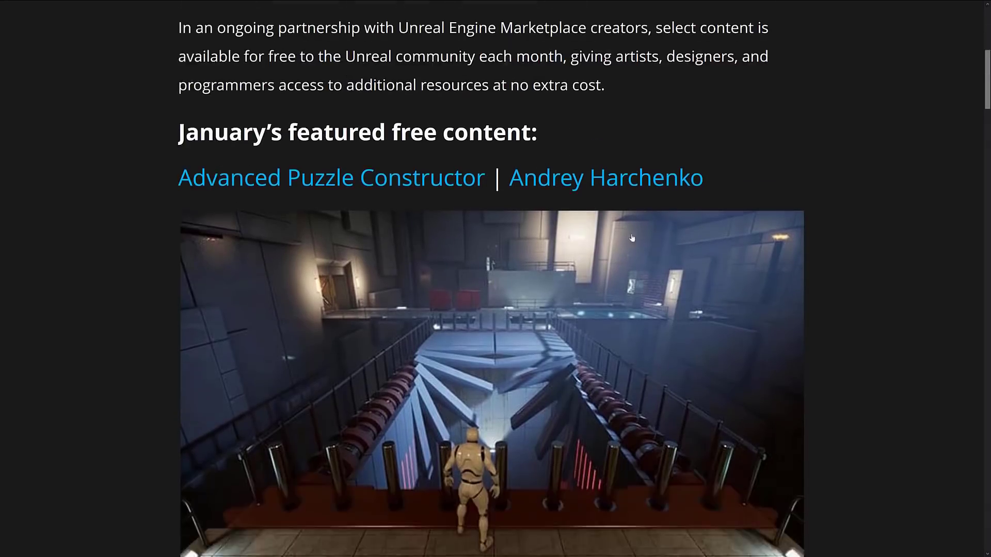
{"action": "scroll", "scroll_direction": "down", "scroll_amount": 3}
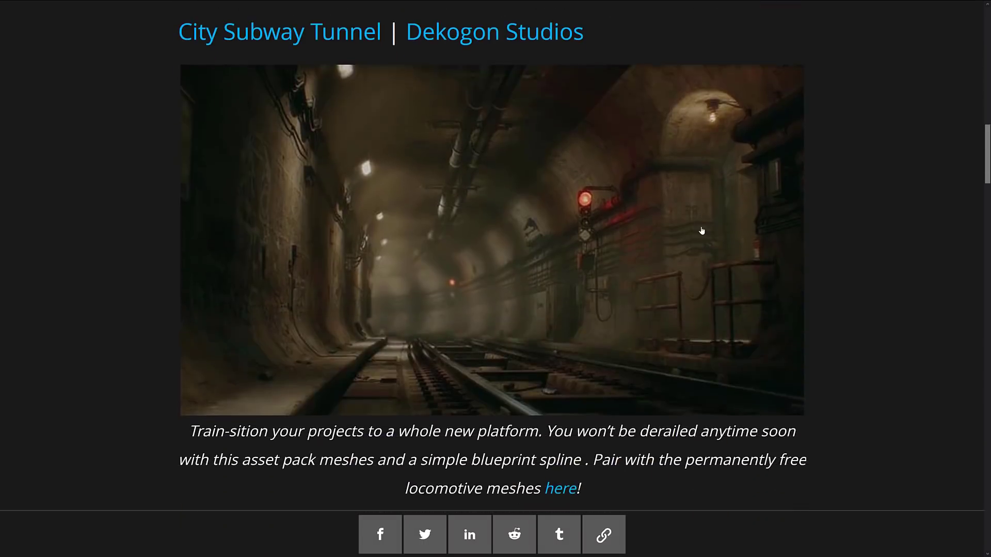
{"action": "scroll", "scroll_direction": "down", "scroll_amount": 3}
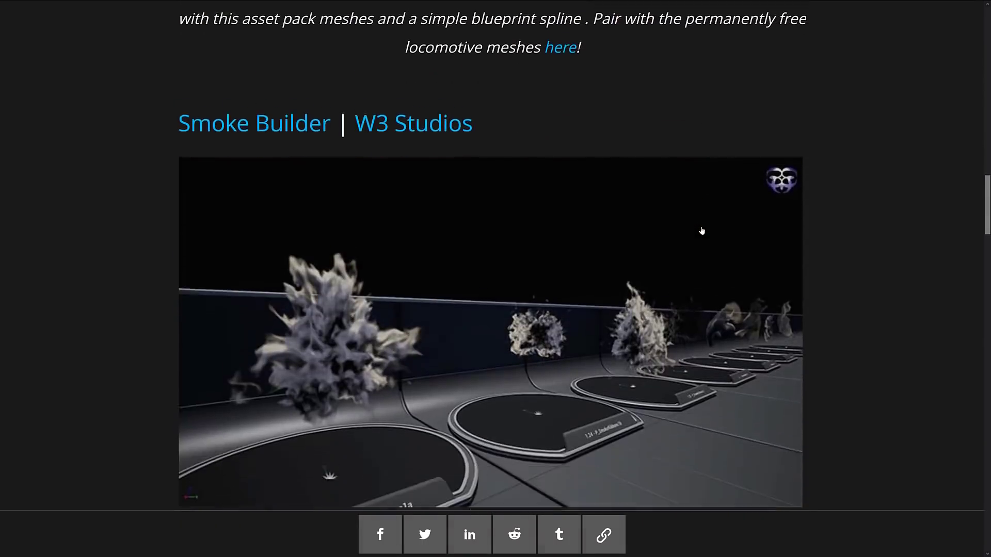
{"action": "scroll", "scroll_direction": "down", "scroll_amount": 3}
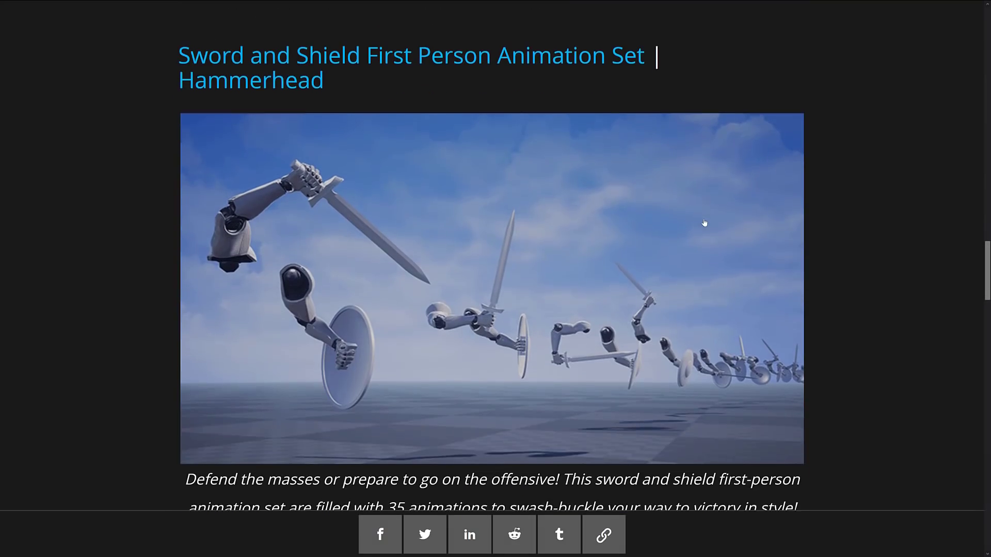
{"action": "scroll", "scroll_direction": "down", "scroll_amount": 3}
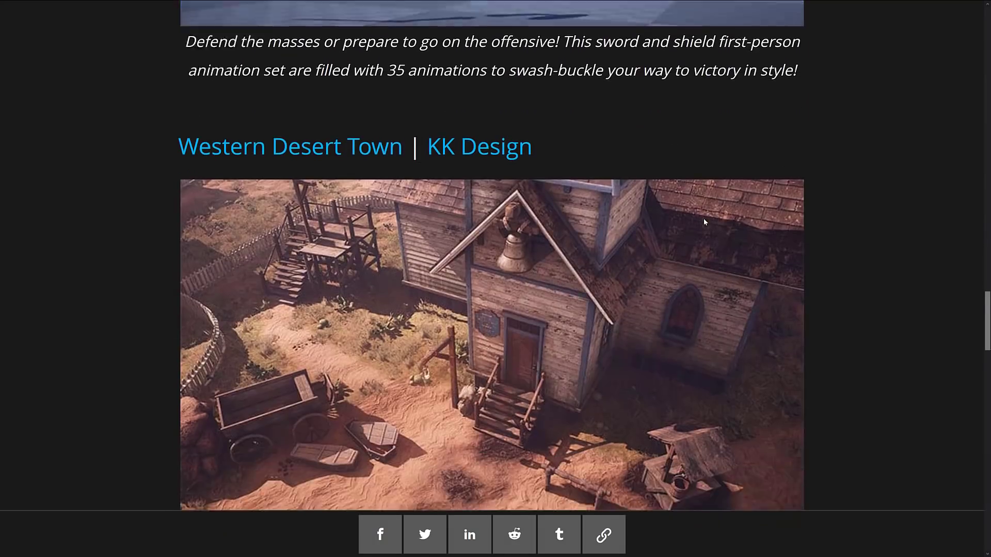
{"action": "scroll", "scroll_direction": "down", "scroll_amount": 3}
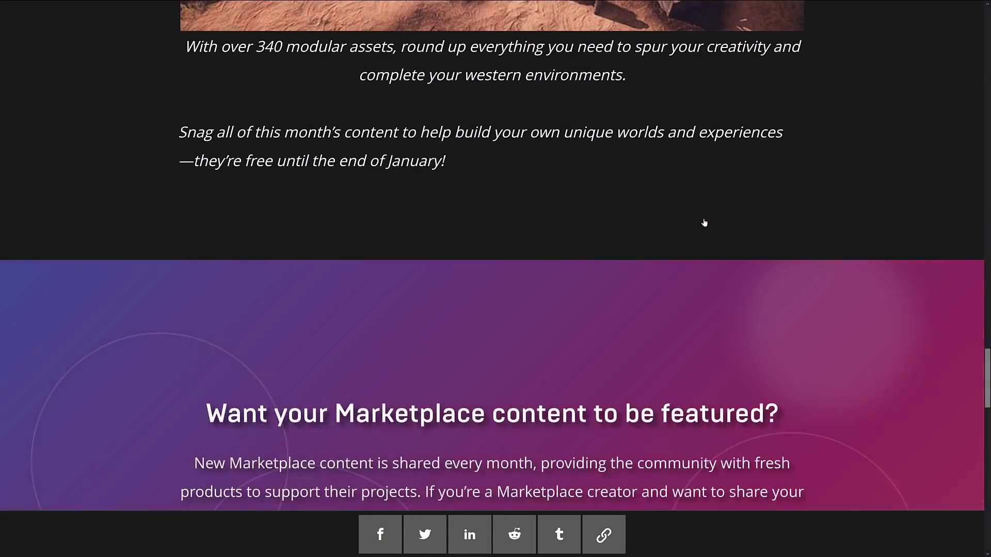
{"action": "scroll", "scroll_direction": "down", "scroll_amount": 3}
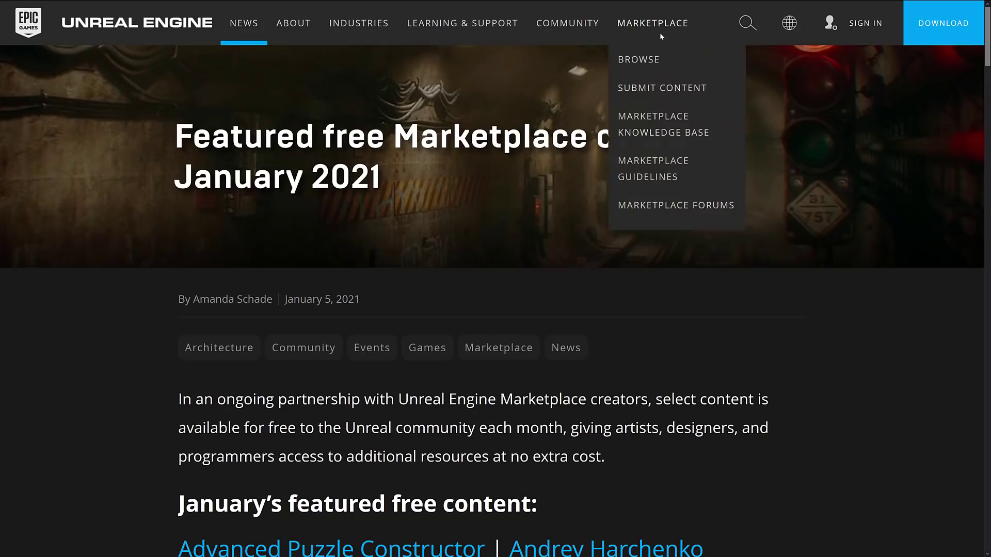
{"action": "mouse_move", "coordinate": [660, 35]}
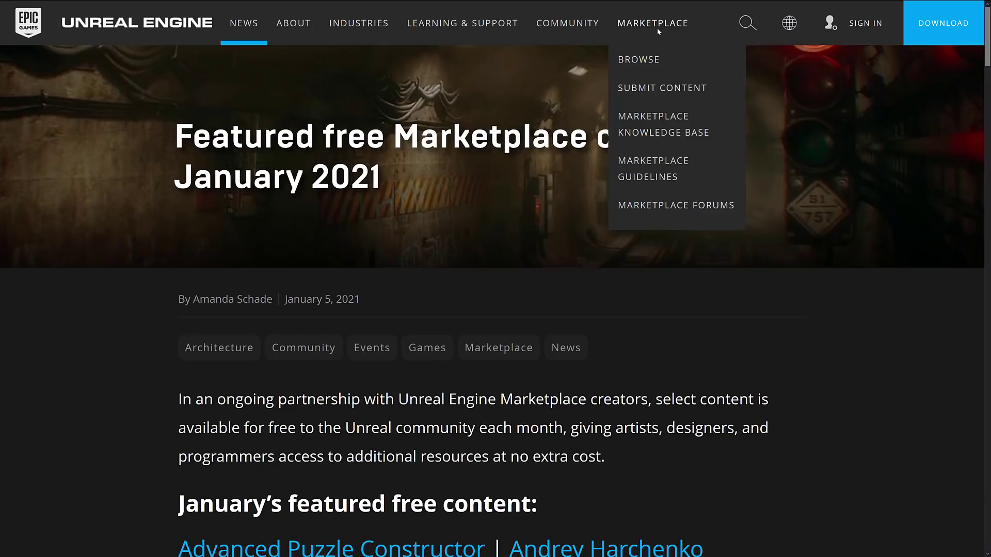
{"action": "mouse_move", "coordinate": [656, 35]}
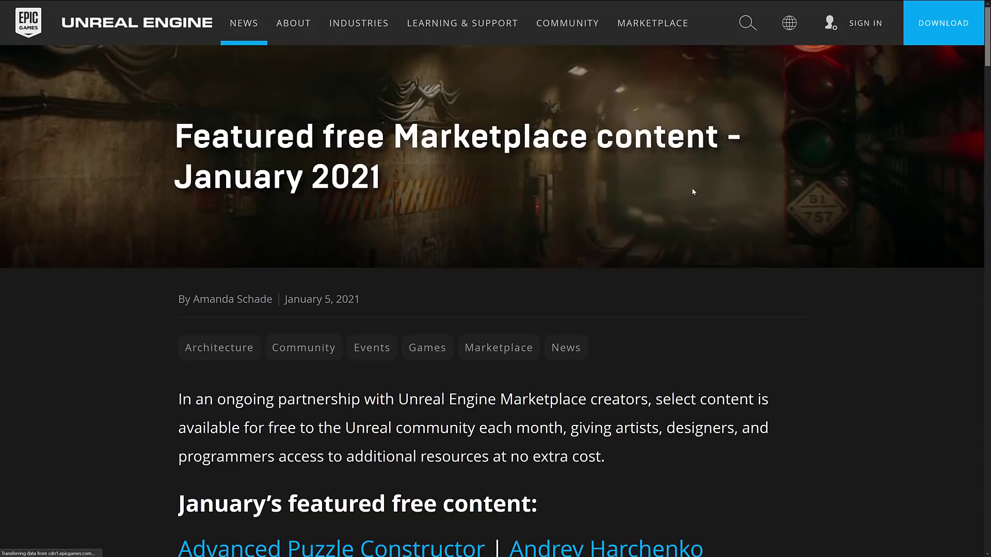
- Show the Free menu listing Free For The Month and other free collections
{"action": "left_click", "coordinate": [653, 22]}
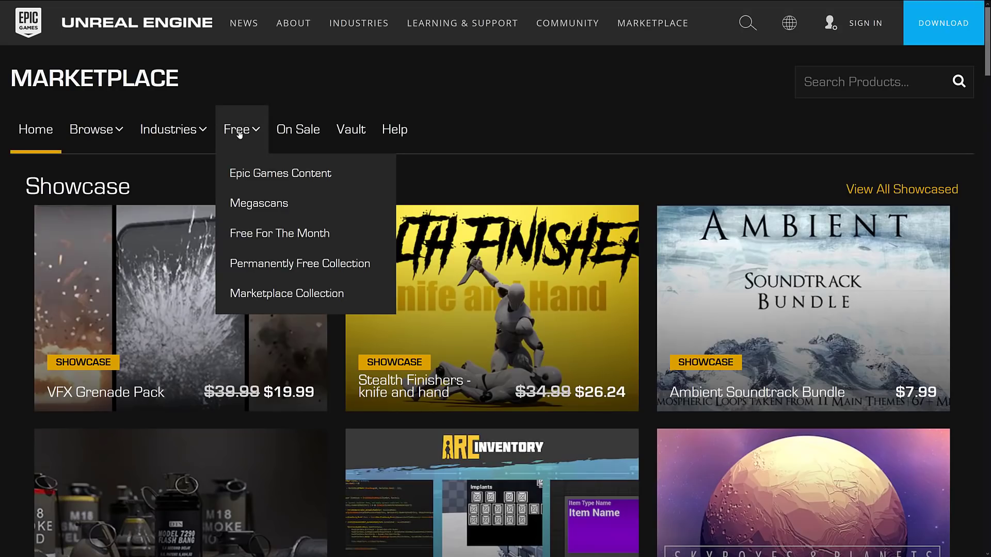
{"action": "mouse_move", "coordinate": [279, 234]}
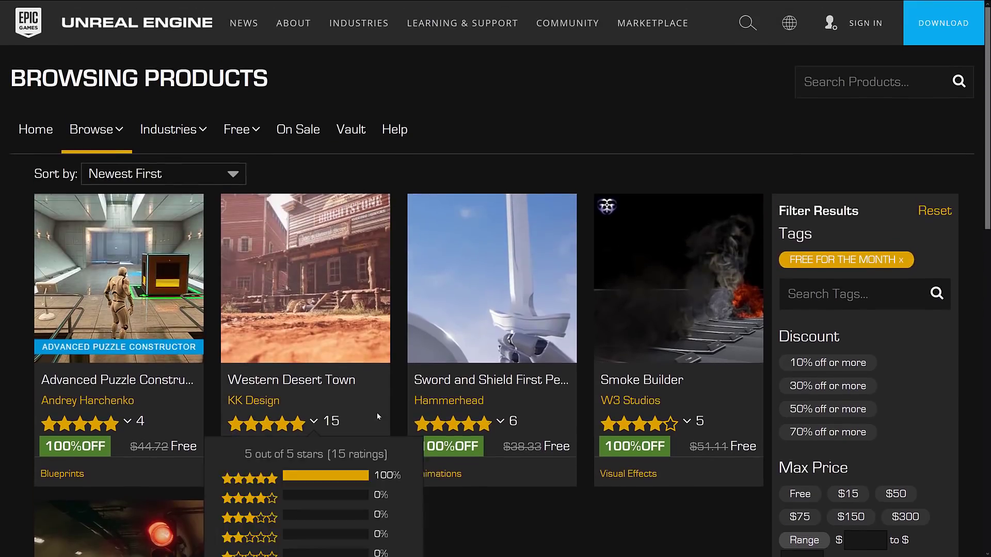
- Scroll through the Free For The Month packs such as Western Desert Town, Sword and Shield and Smoke Builder
{"action": "scroll", "scroll_direction": "down", "scroll_amount": 3}
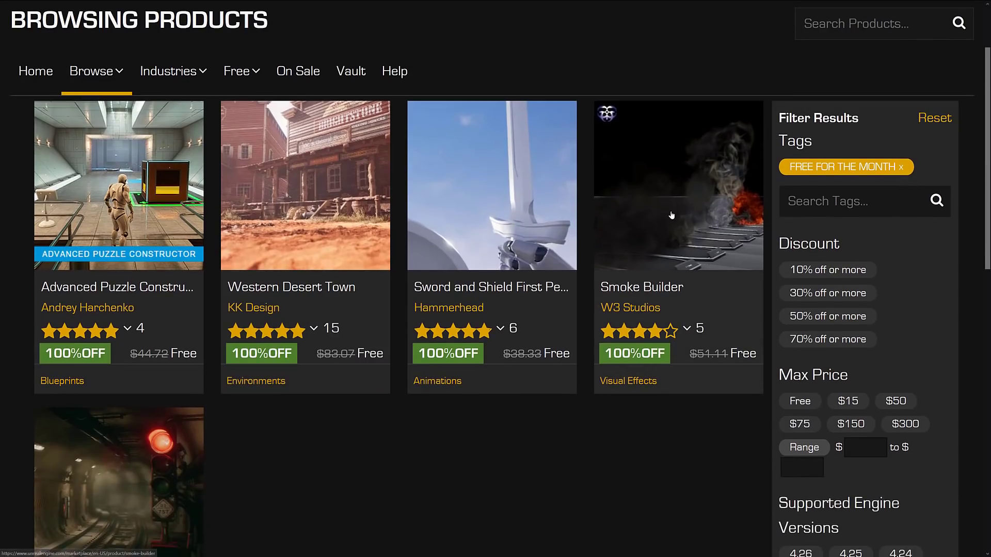
{"action": "mouse_move", "coordinate": [702, 288]}
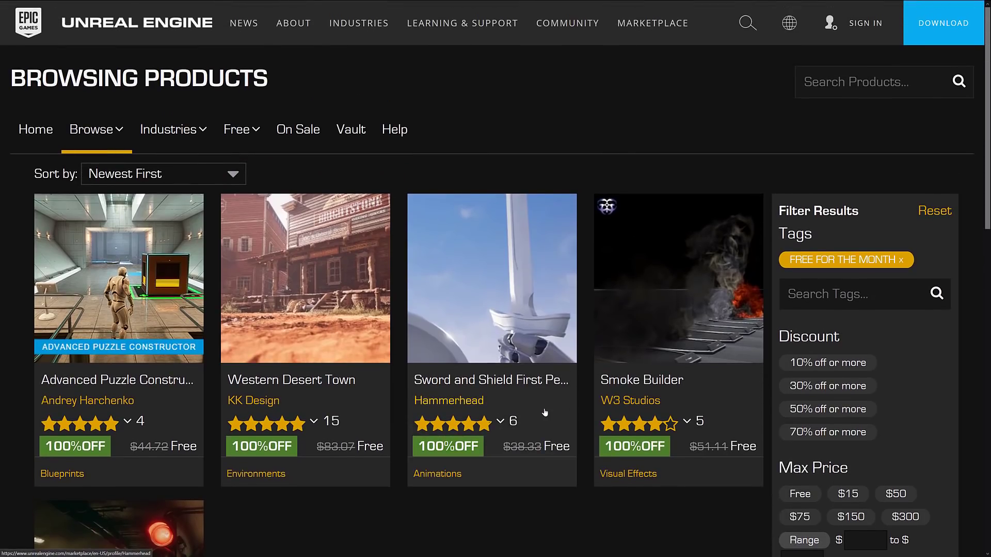
{"action": "scroll", "scroll_direction": "down", "scroll_amount": 3}
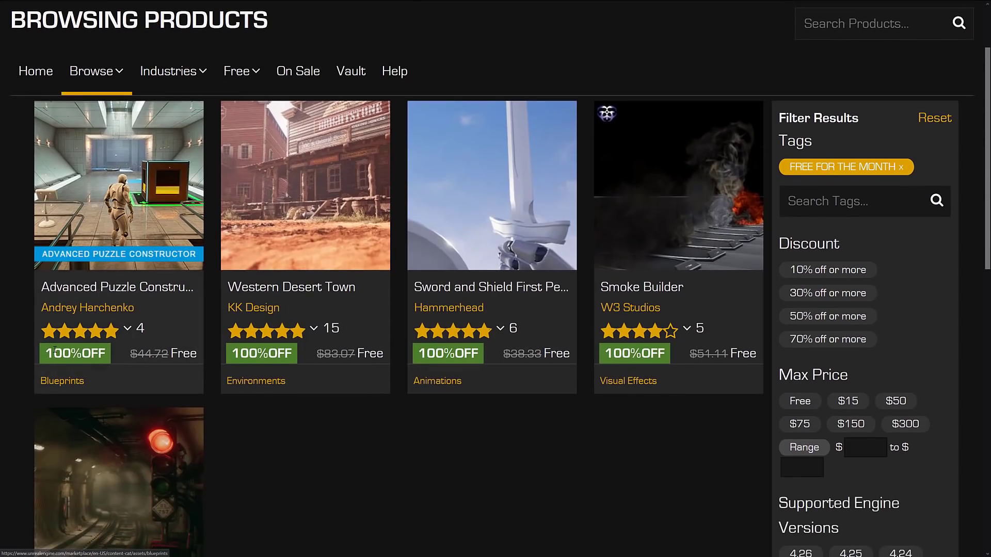
{"action": "scroll", "scroll_direction": "down", "scroll_amount": 3}
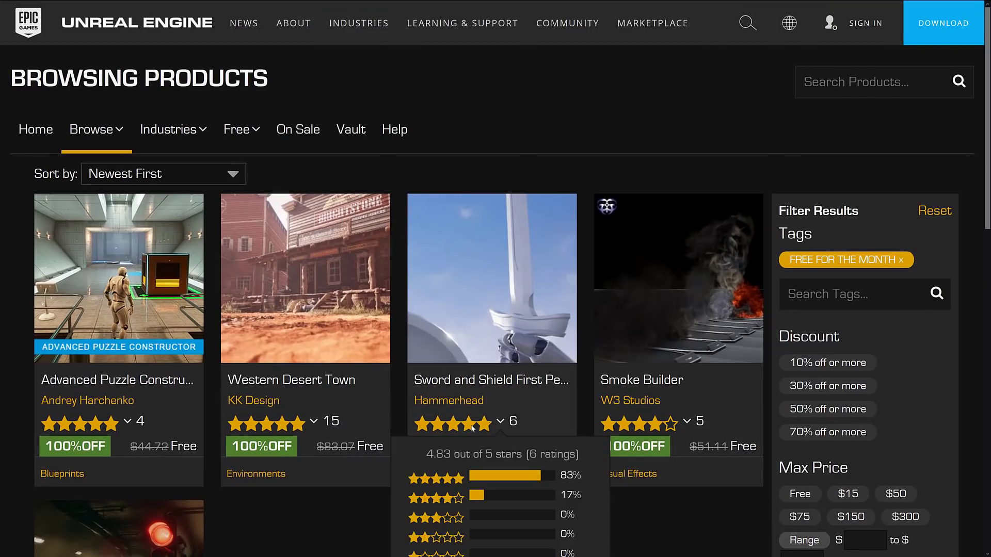
{"action": "mouse_move", "coordinate": [749, 494]}
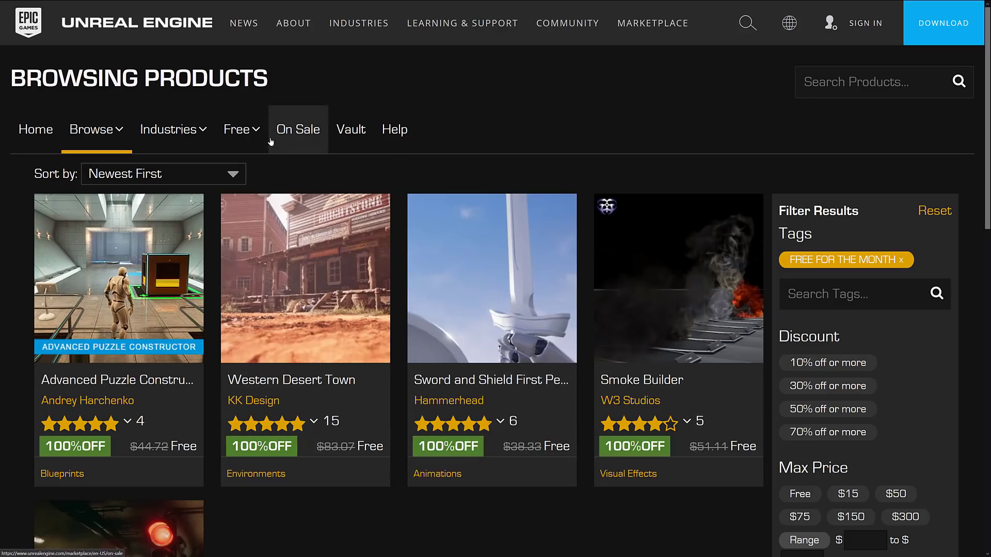
- Show the Permanently Free Collection from the Free menu and look down its first page of results
{"action": "left_click", "coordinate": [237, 129]}
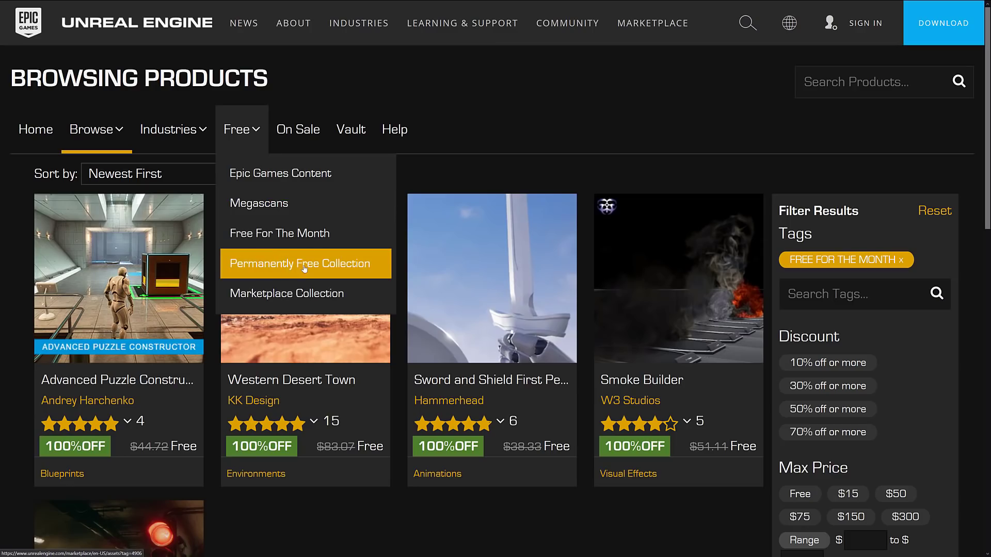
{"action": "left_click", "coordinate": [301, 263]}
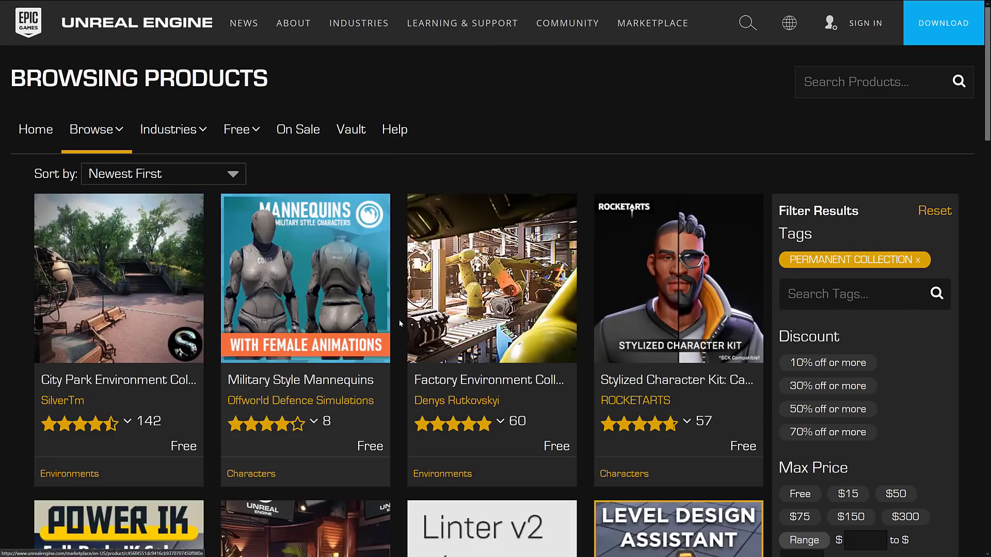
{"action": "scroll", "scroll_direction": "down", "scroll_amount": 3}
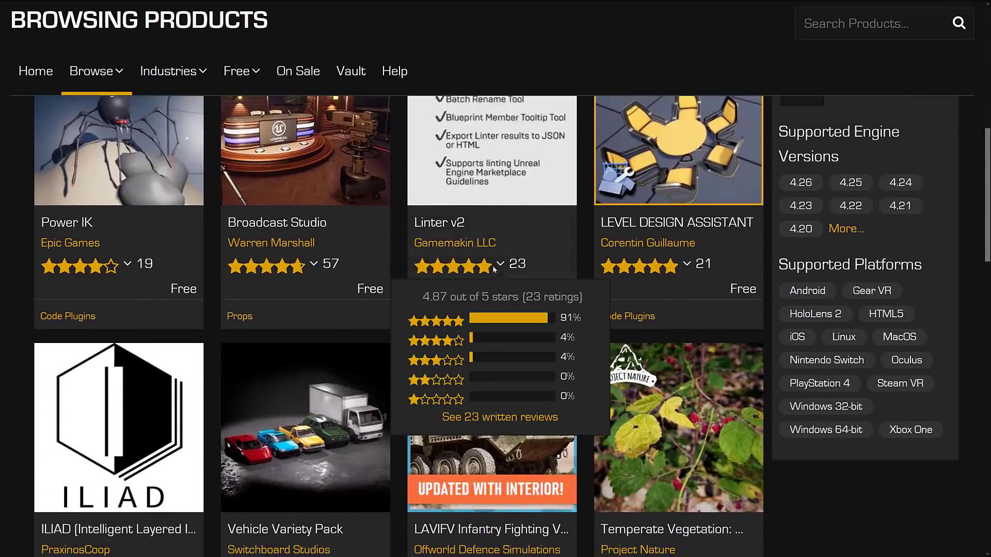
{"action": "scroll", "scroll_direction": "down", "scroll_amount": 3}
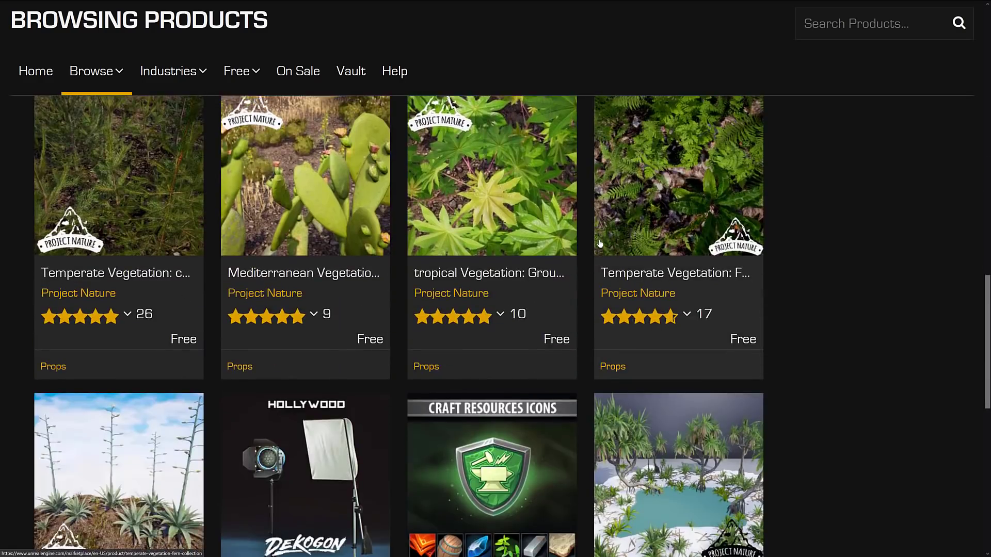
{"action": "scroll", "scroll_direction": "down", "scroll_amount": 3}
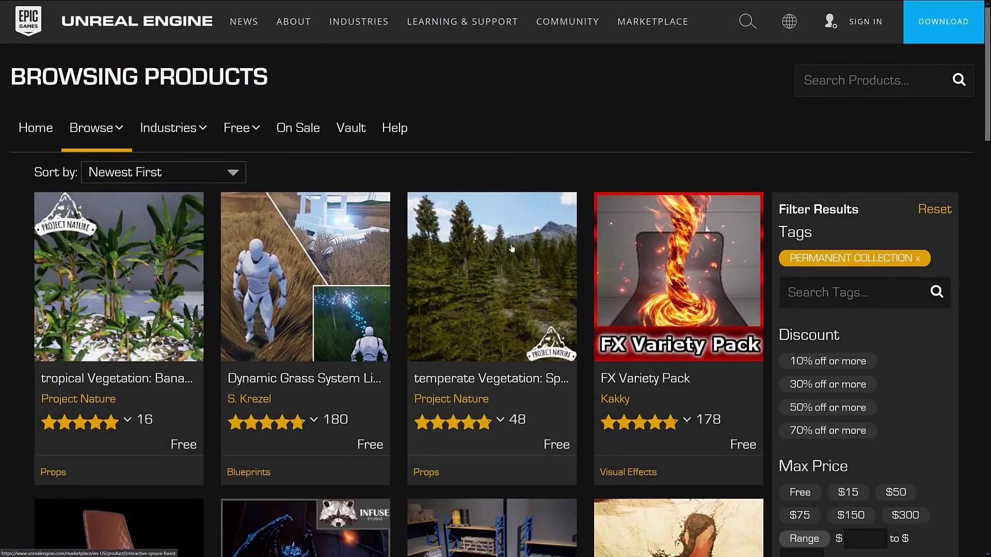
{"action": "scroll", "scroll_direction": "down", "scroll_amount": 3}
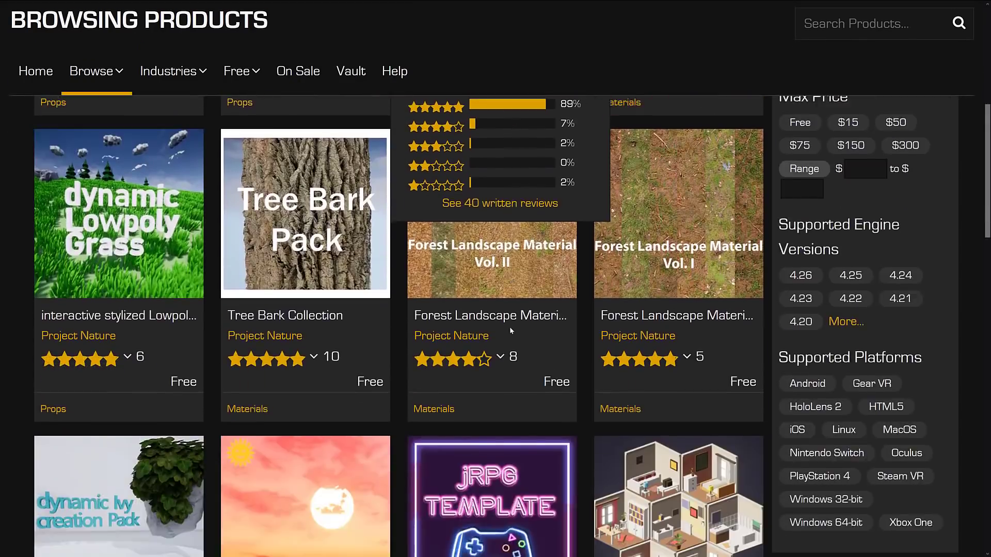
- Move to the next page of the 81 permanent collection results and look through it
{"action": "left_click", "coordinate": [682, 534]}
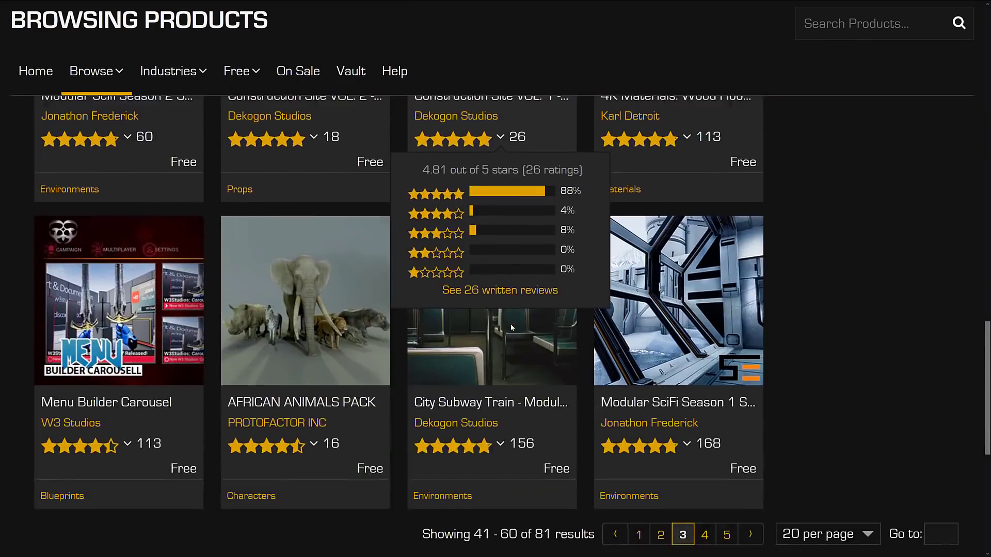
{"action": "scroll", "scroll_direction": "down", "scroll_amount": 3}
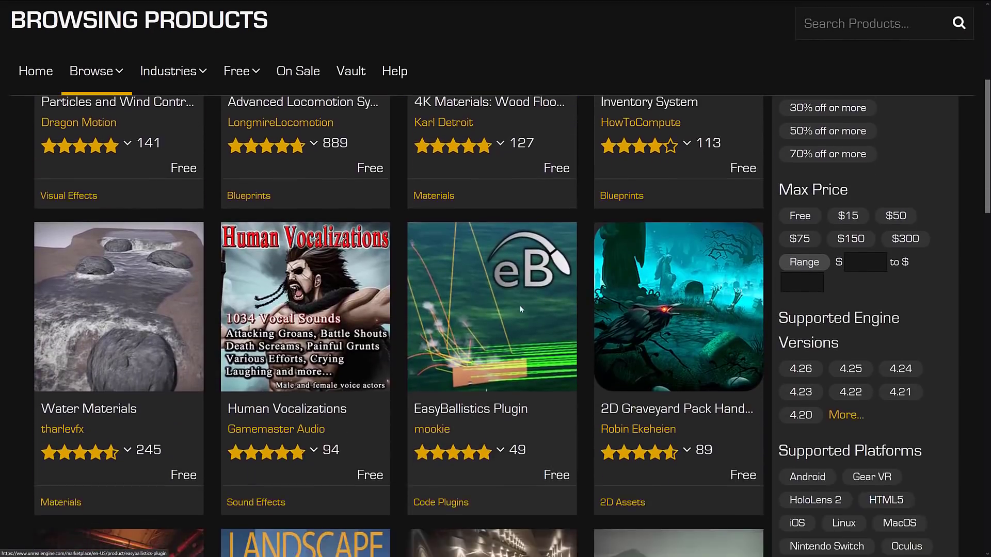
{"action": "scroll", "scroll_direction": "down", "scroll_amount": 3}
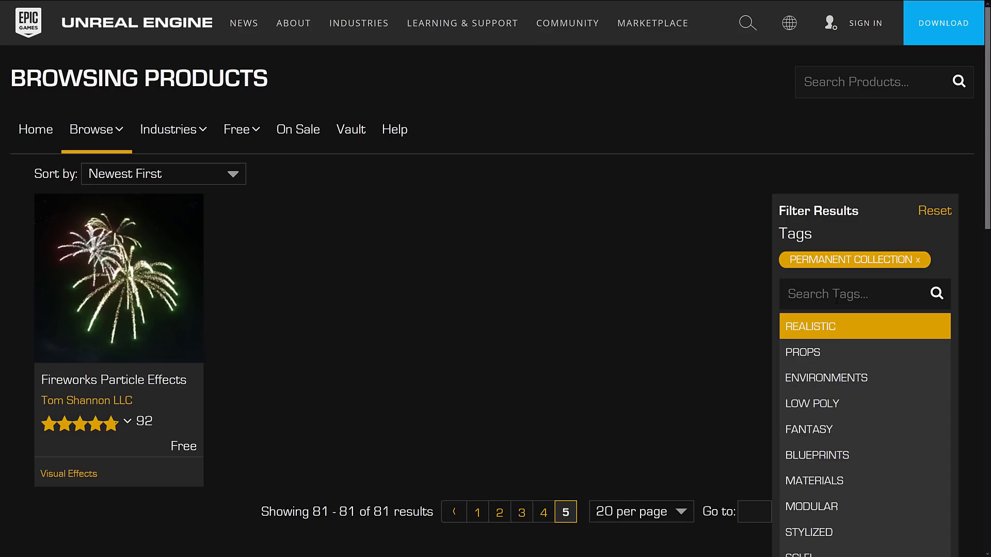
- Filter the permanent collection by the LOCOMOTIVE tag, finding nothing, then switch to the Epic Games Launcher
{"action": "type", "text": "locomotive"}
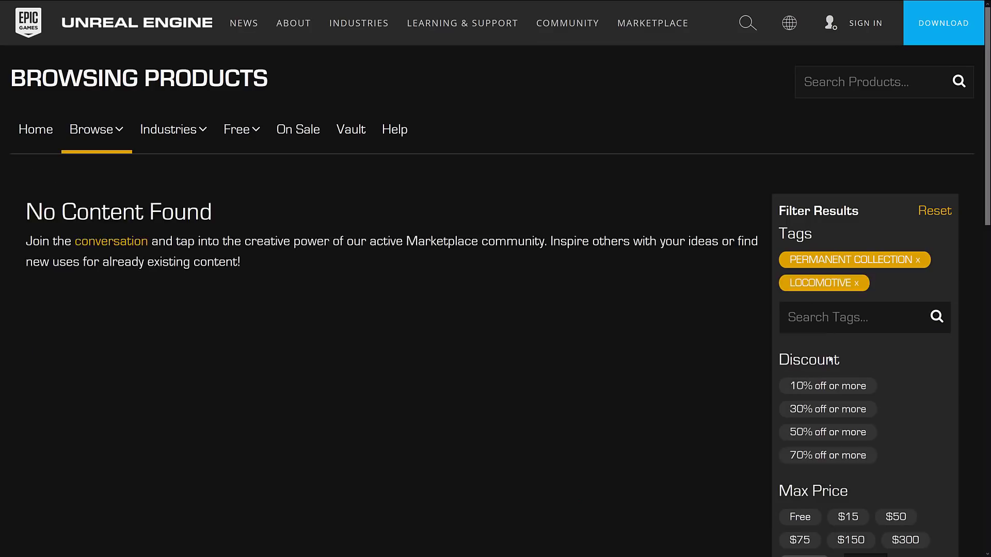
{"action": "left_click", "coordinate": [237, 129]}
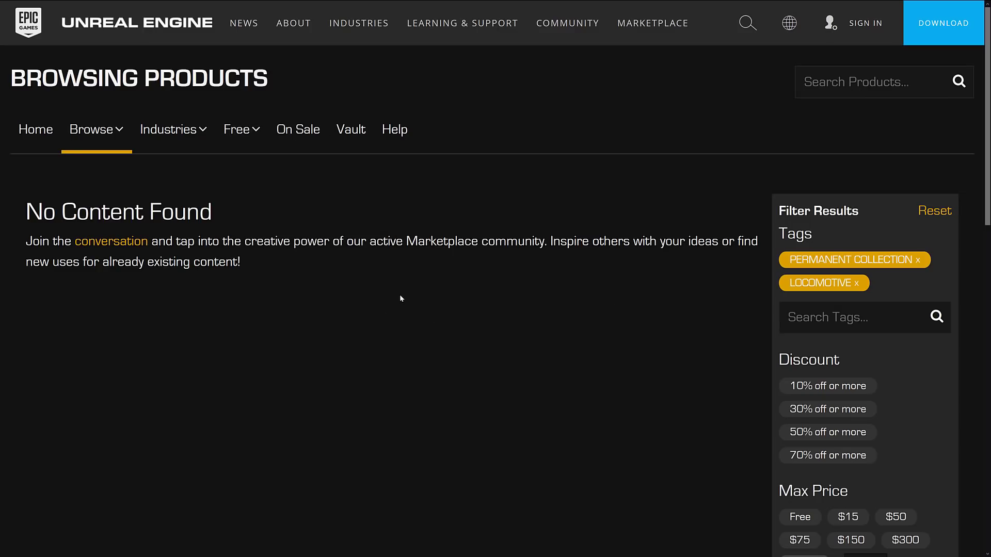
{"action": "key", "text": "alt+tab"}
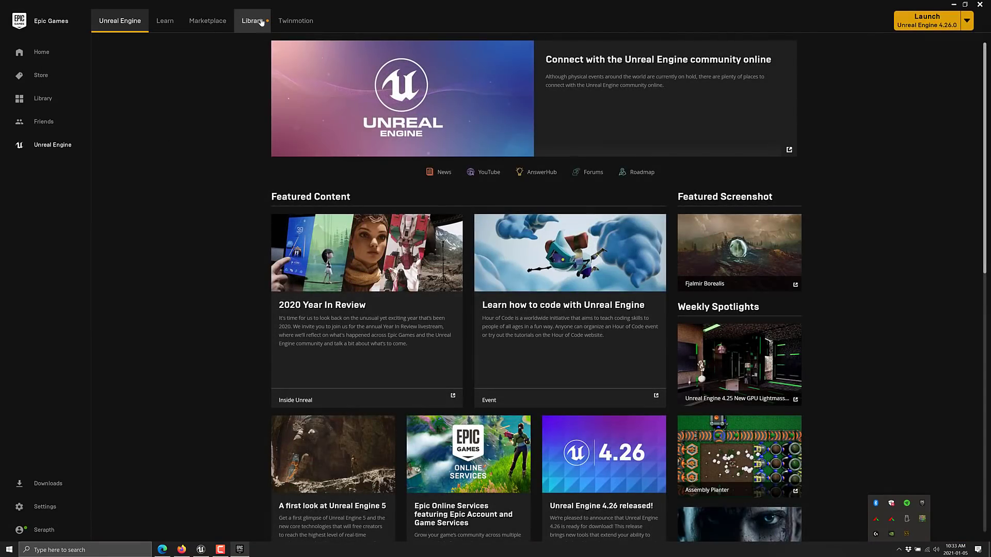
- Search the Library vault for 'sub' and 'tra' to find City Subway Train - Modular and Train Yard
{"action": "left_click", "coordinate": [252, 21]}
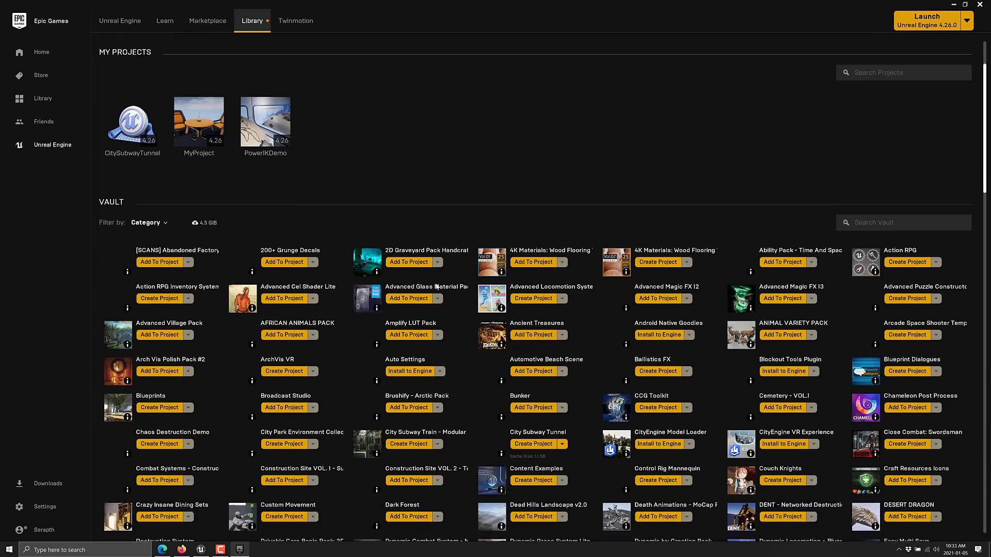
{"action": "scroll", "scroll_direction": "down", "scroll_amount": 3}
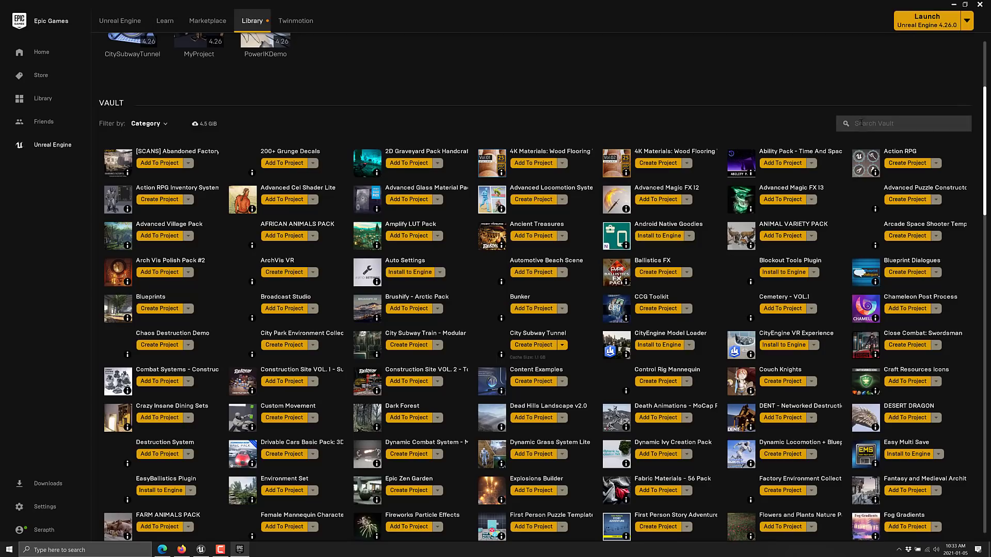
{"action": "type", "text": "sub"}
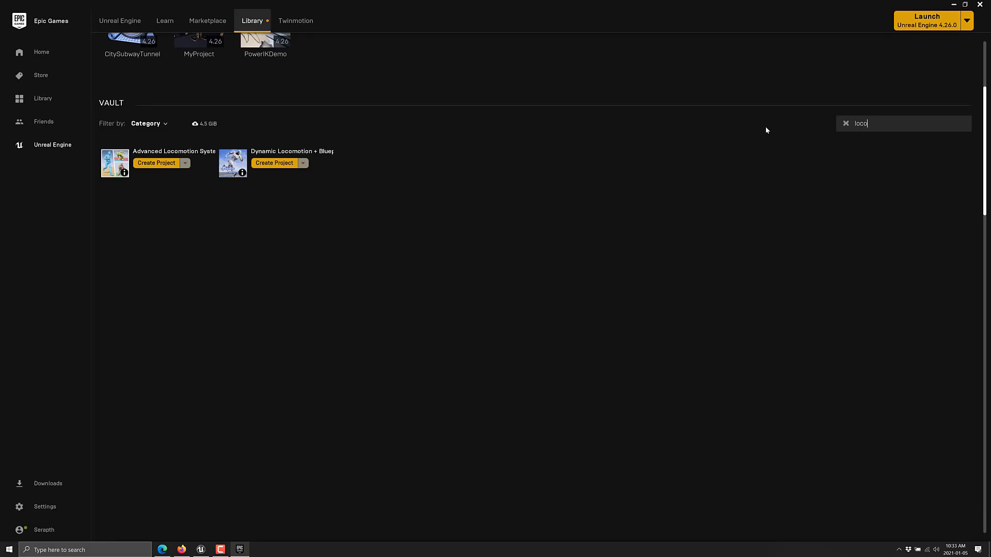
{"action": "mouse_move", "coordinate": [797, 136]}
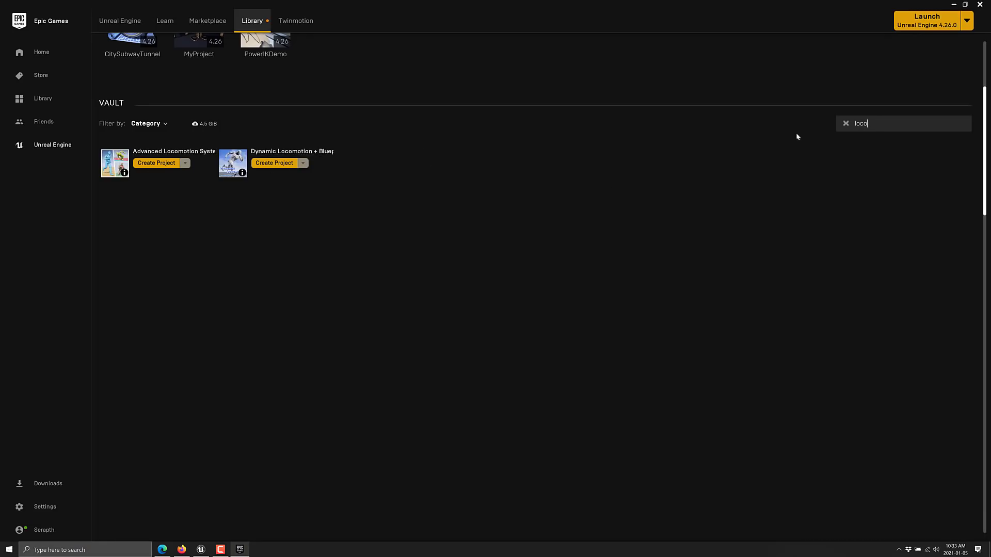
{"action": "type", "text": "train"}
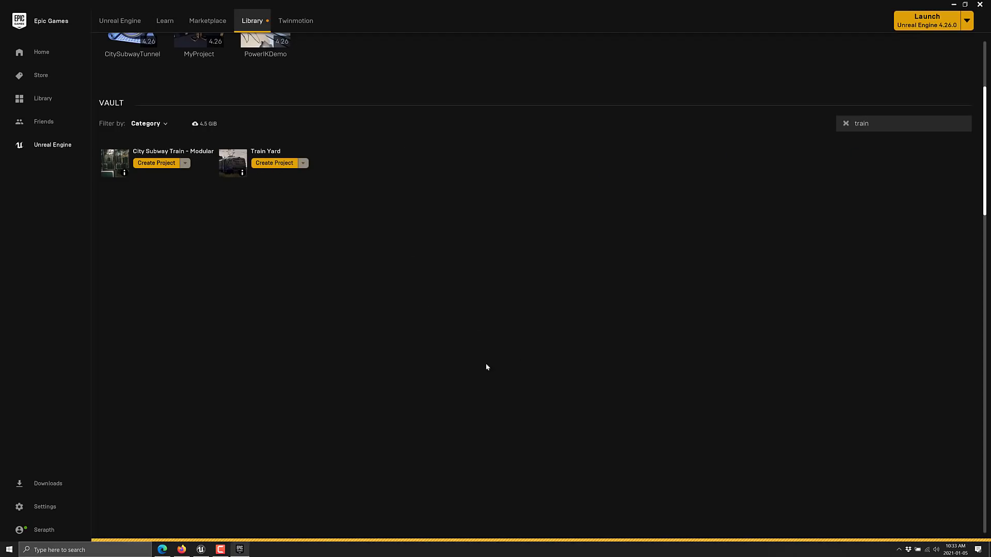
{"action": "left_click", "coordinate": [266, 150]}
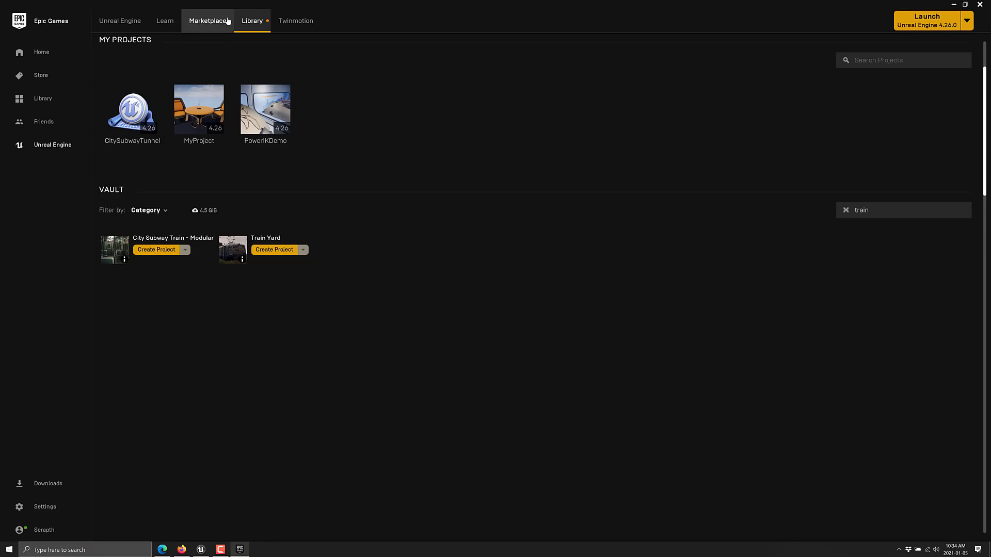
- Show the launcher Marketplace's Free For The Month products, all five marked owned
{"action": "left_click", "coordinate": [208, 21]}
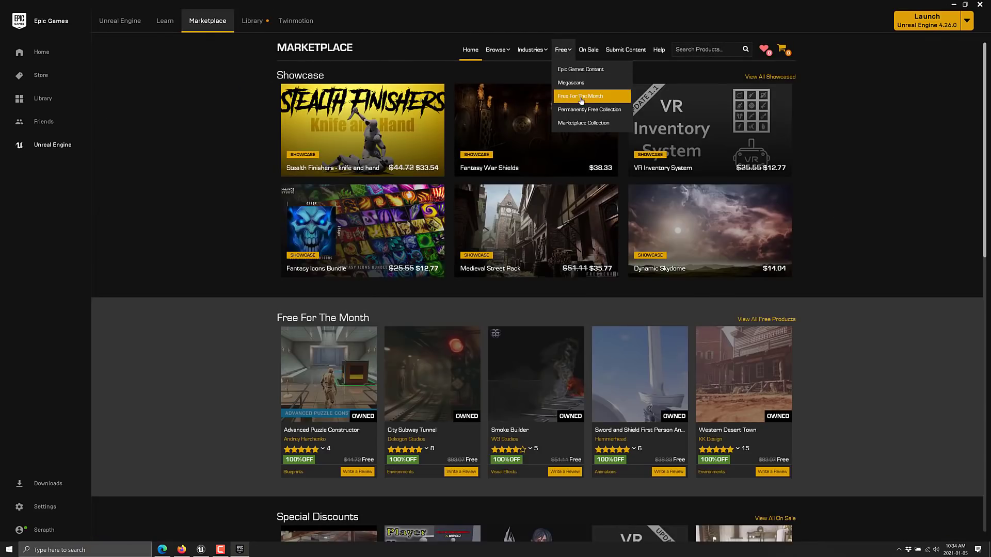
{"action": "left_click", "coordinate": [579, 94]}
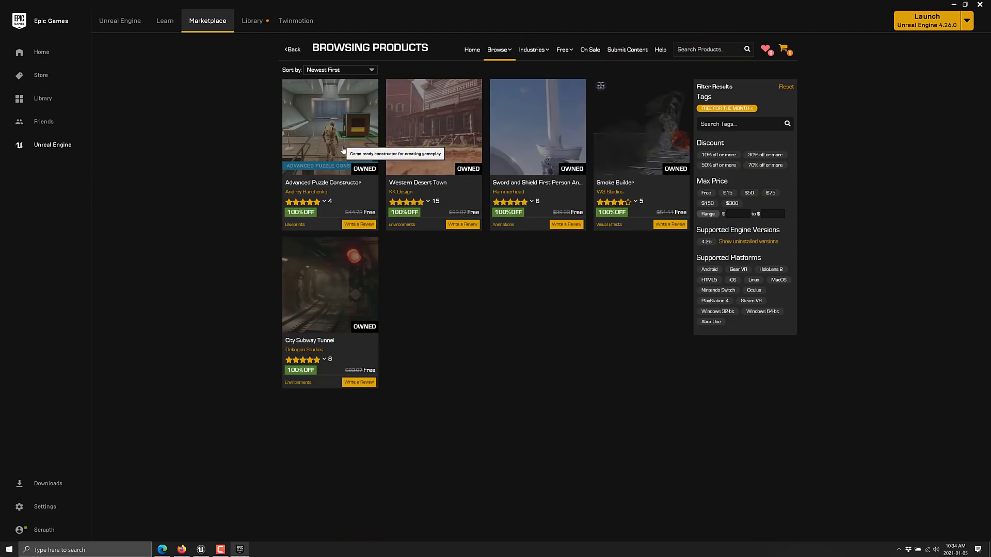
{"action": "mouse_move", "coordinate": [306, 174]}
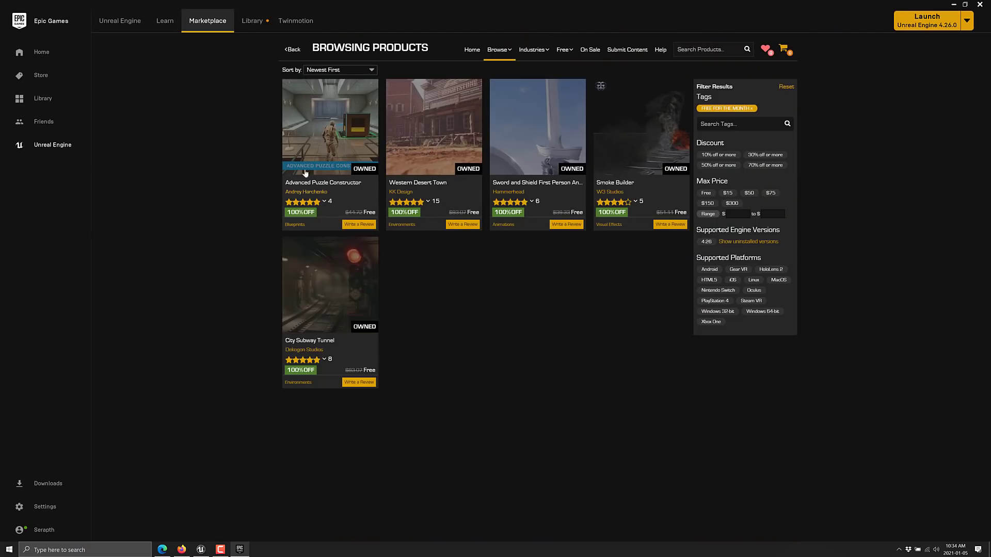
{"action": "mouse_move", "coordinate": [306, 173]}
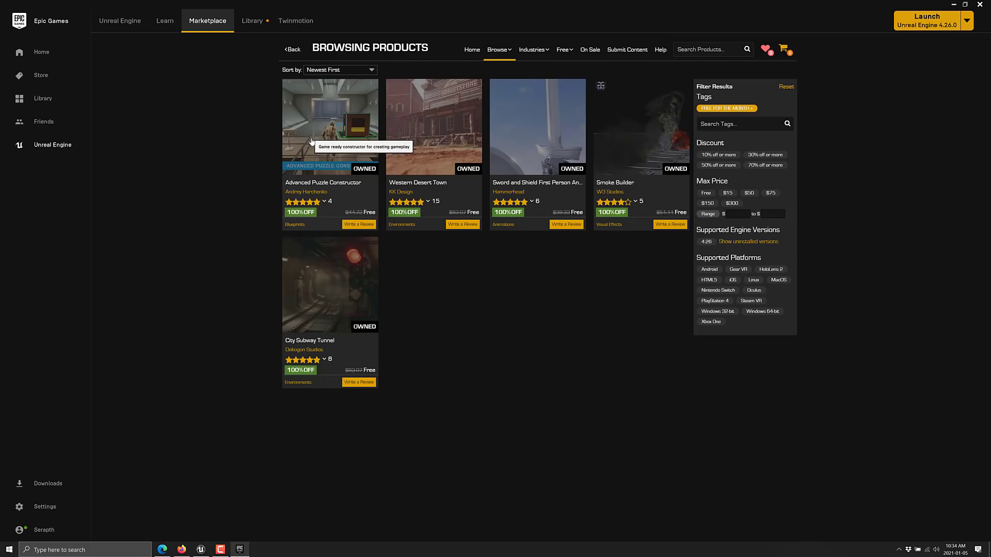
{"action": "mouse_move", "coordinate": [490, 233]}
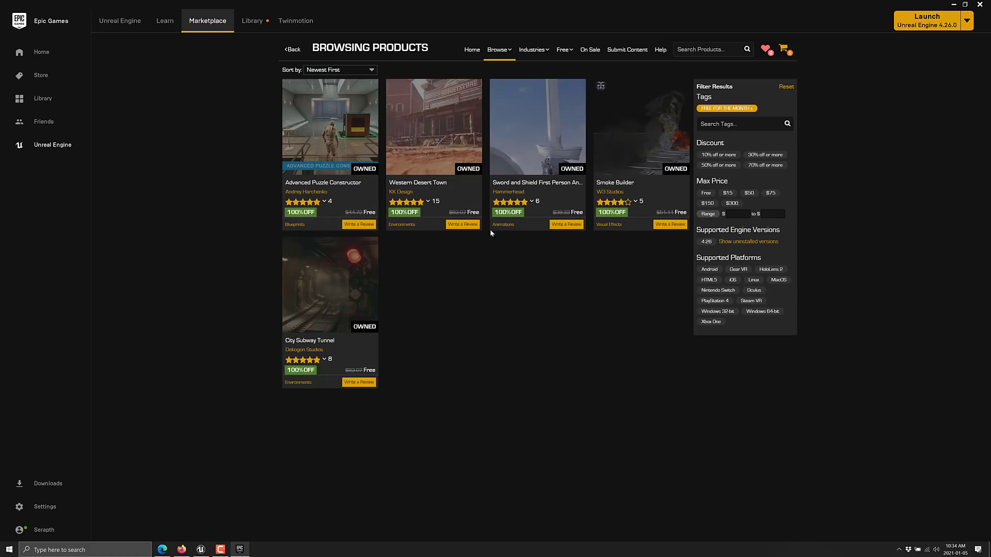
{"action": "mouse_move", "coordinate": [636, 351]}
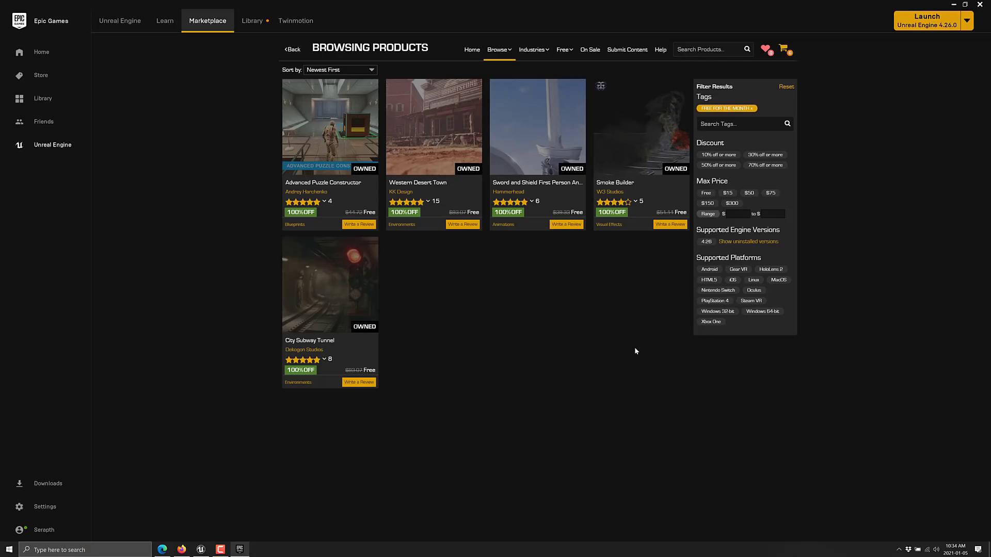
- Show the launcher Marketplace's Permanently Free Collection, including City Park Environment Collection and Power IK
{"action": "left_click", "coordinate": [562, 50]}
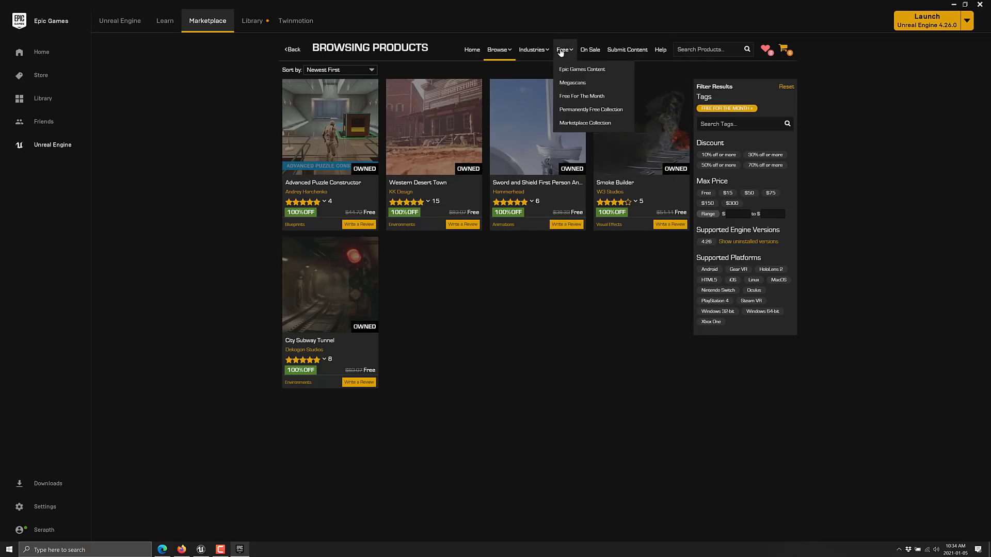
{"action": "left_click", "coordinate": [590, 109]}
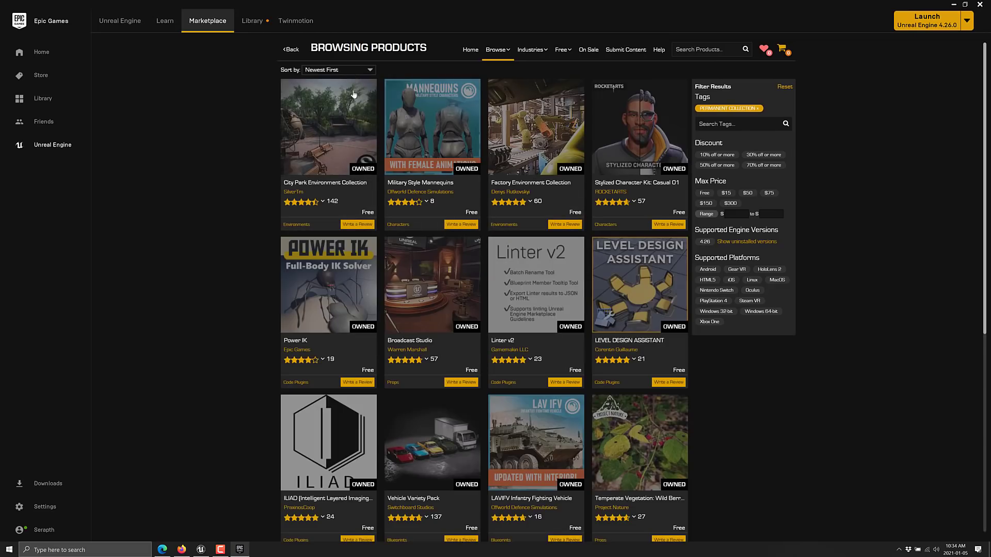
{"action": "mouse_move", "coordinate": [421, 314]}
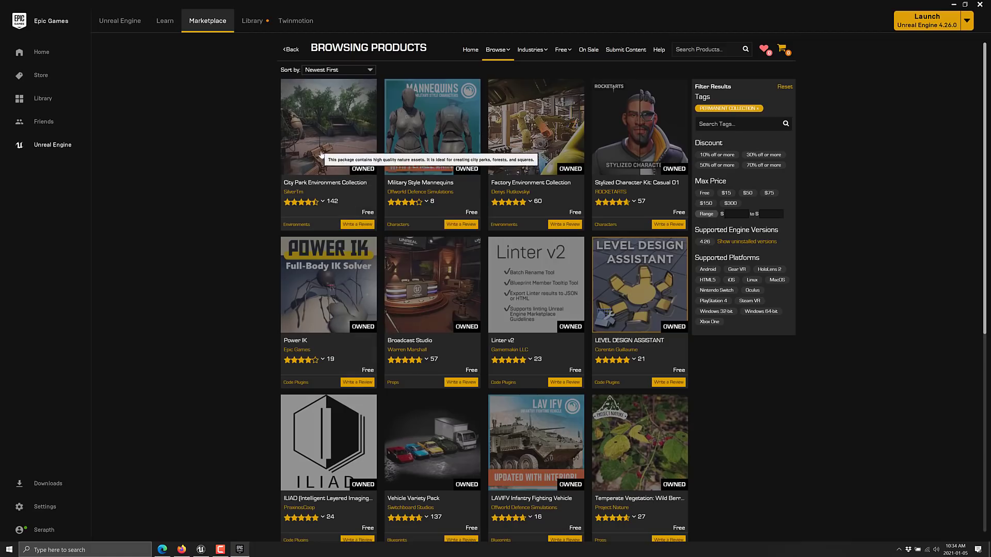
{"action": "mouse_move", "coordinate": [592, 241]}
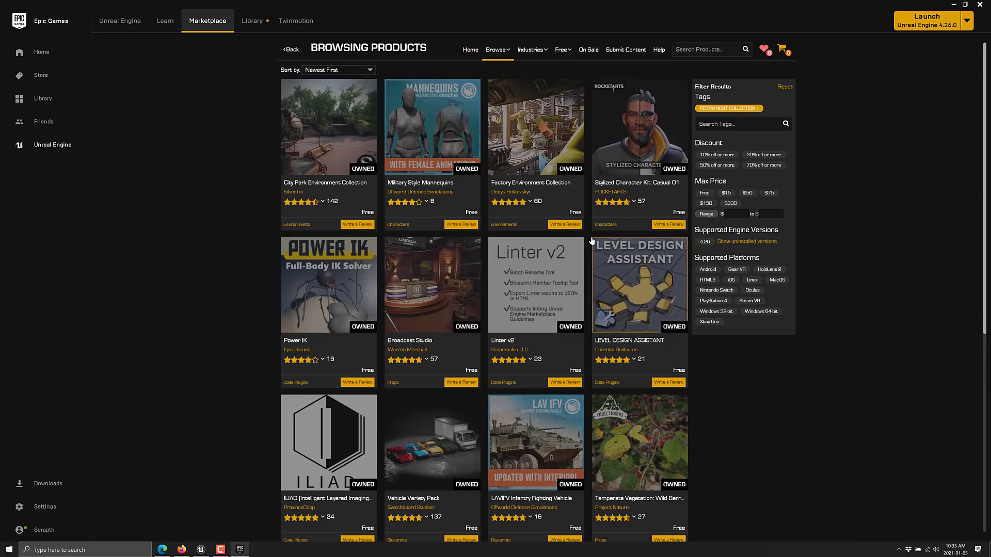
- Return to the Library vault and scroll its owned assets to the end at Western Desert Town
{"action": "left_click", "coordinate": [252, 21]}
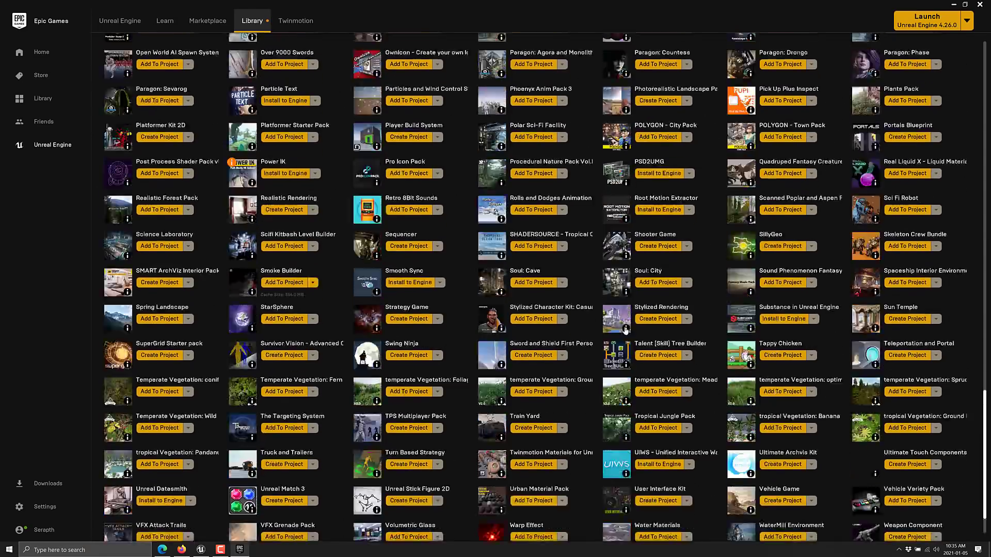
{"action": "scroll", "scroll_direction": "down", "scroll_amount": 3}
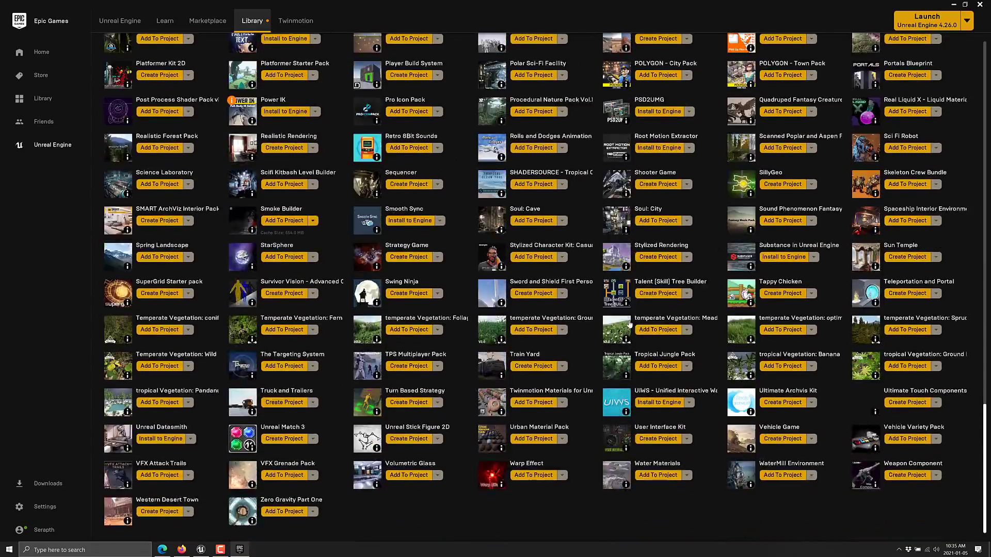